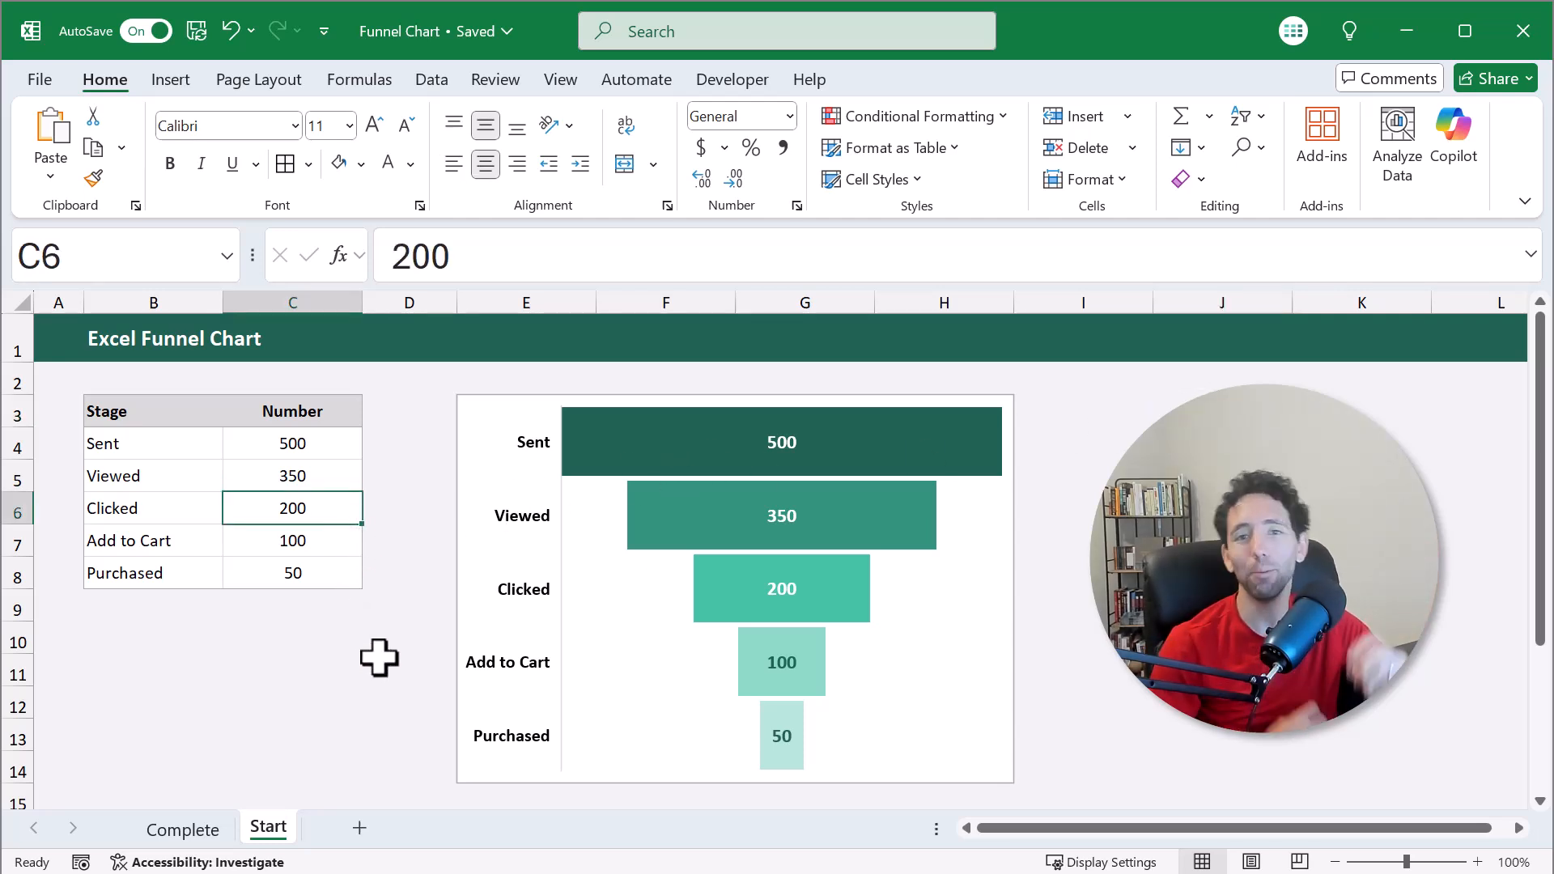
# - Clear the example chart, leaving only the five-stage Stage and Number table
pyautogui.write('250')
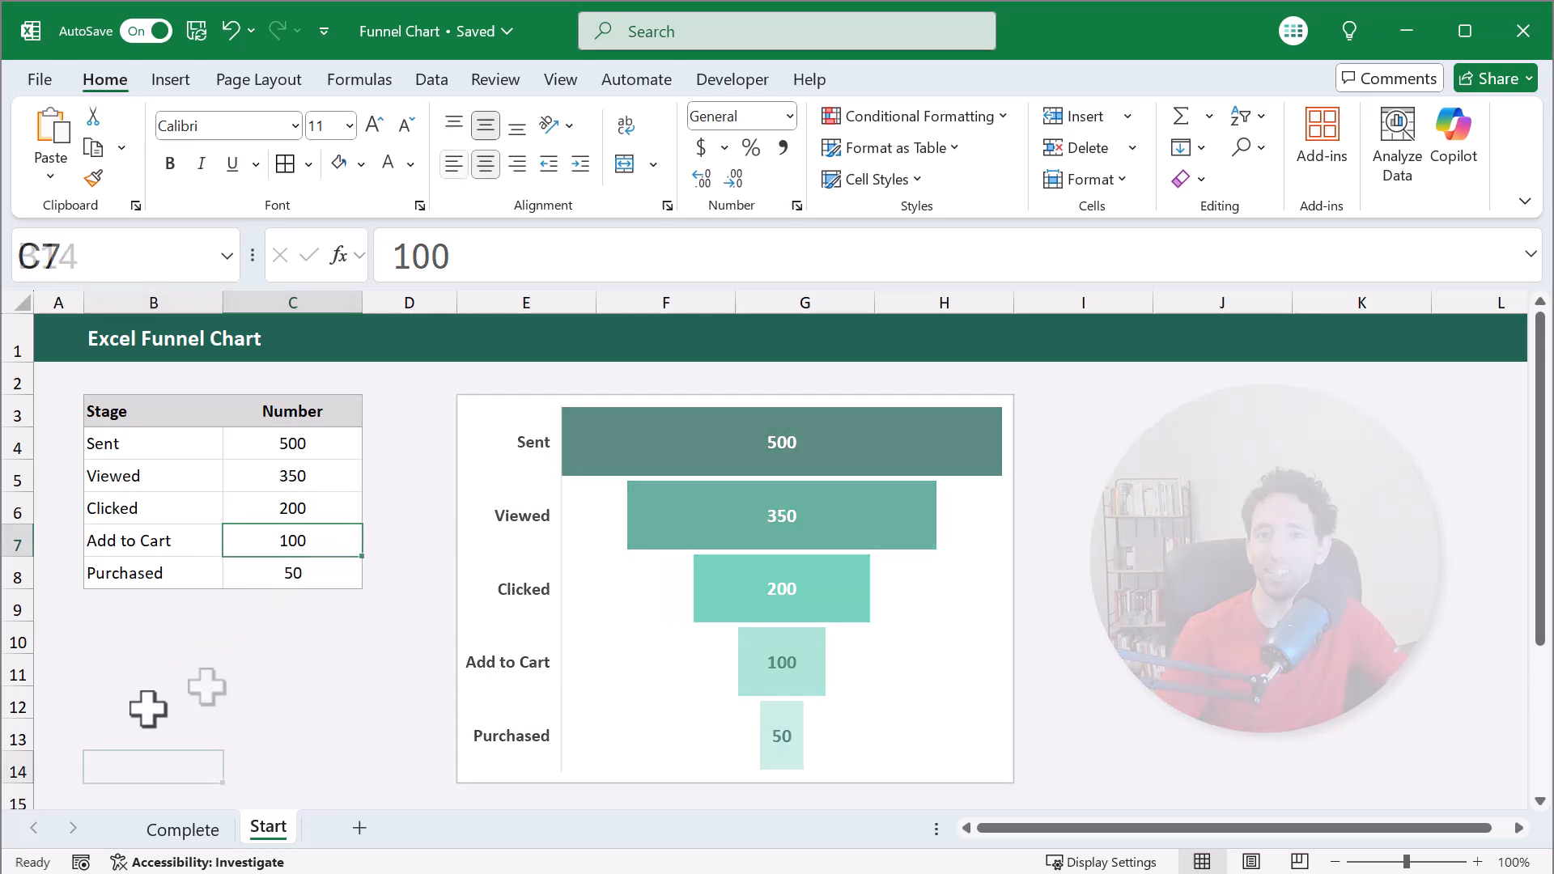
pyautogui.click(152, 766)
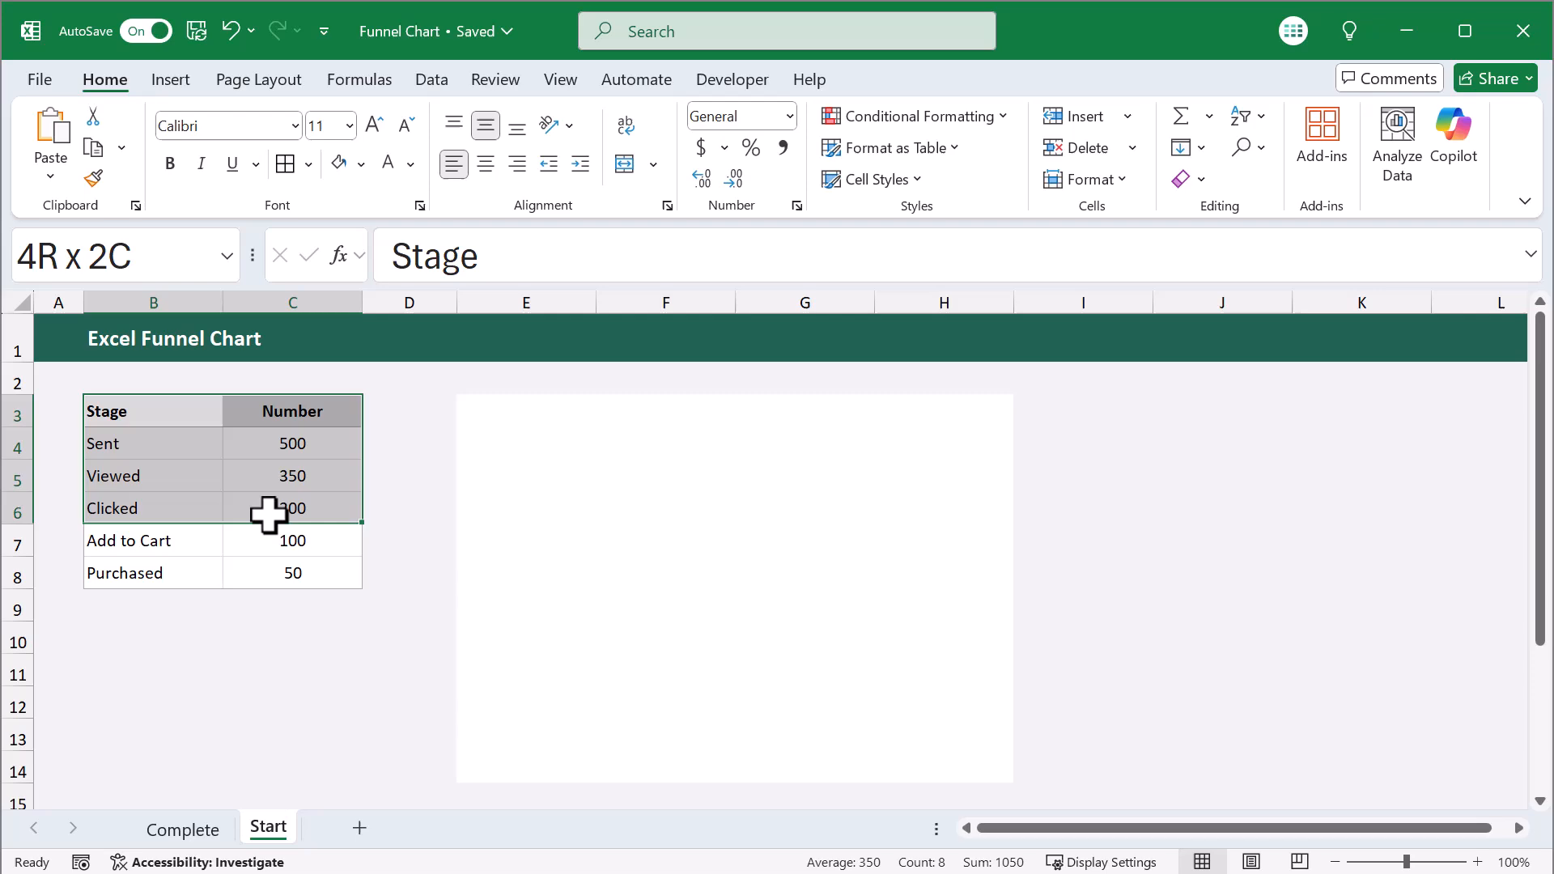
# - Insert a Funnel chart of the Stage and Number data via Recommended Charts > All Charts
pyautogui.click(170, 79)
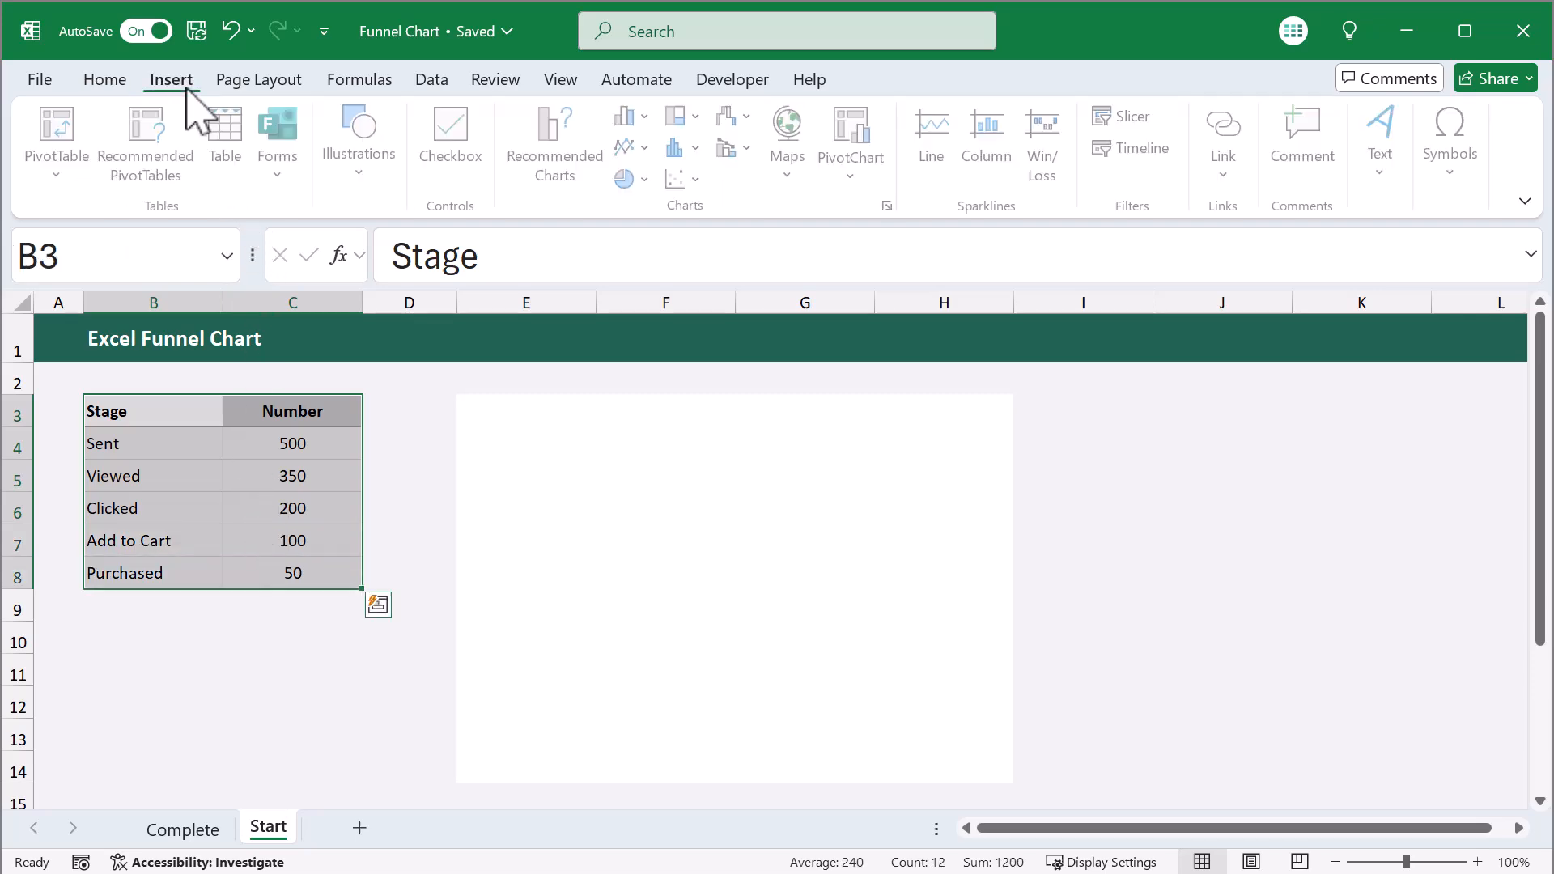
pyautogui.moveTo(554, 144)
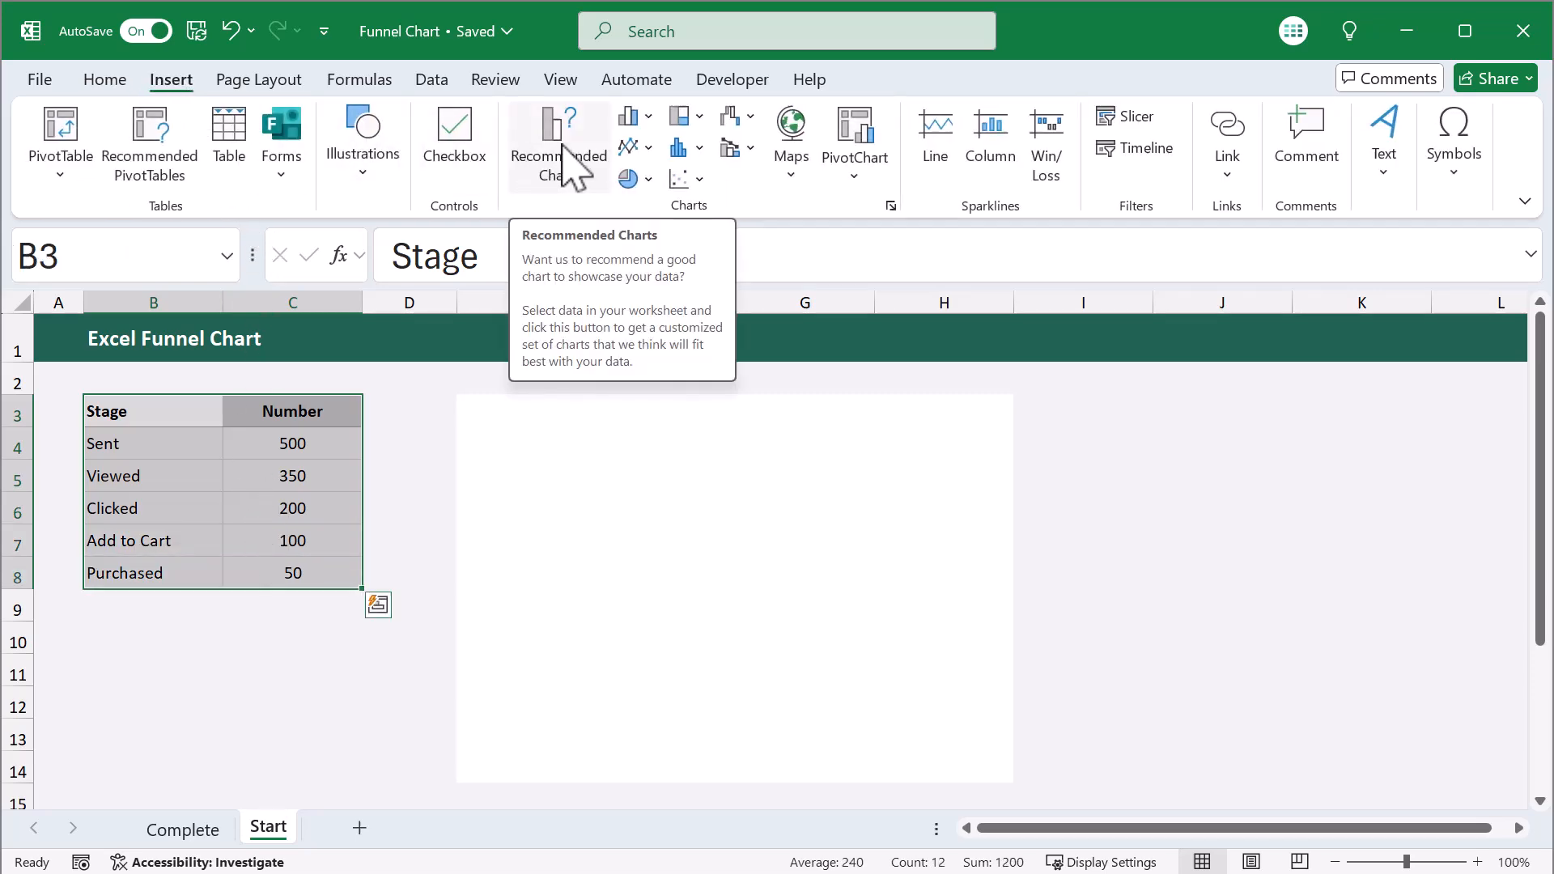
pyautogui.click(557, 140)
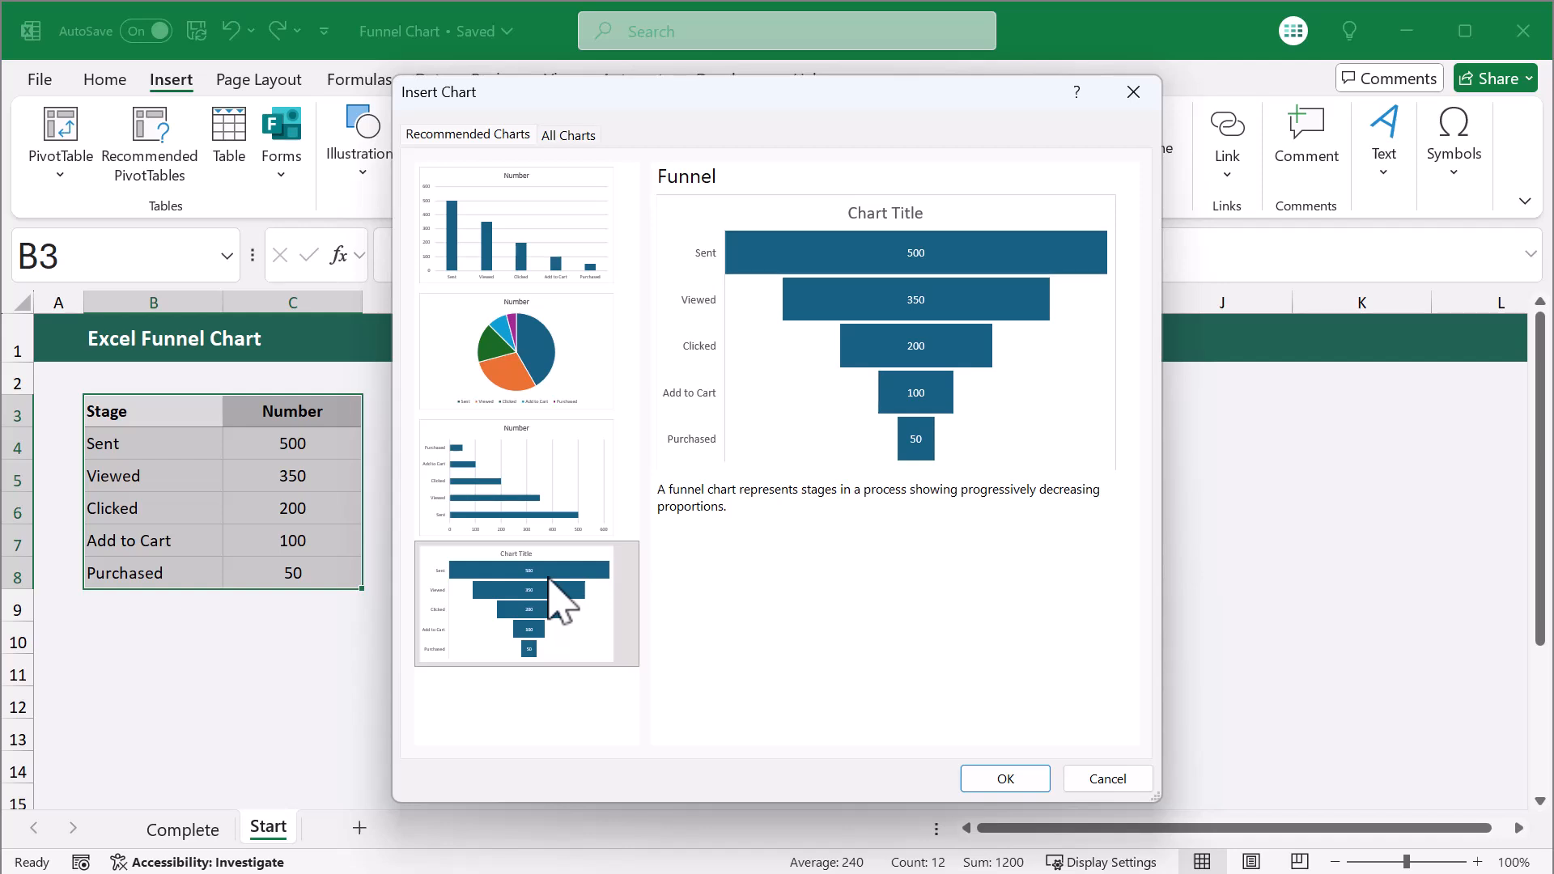
pyautogui.click(568, 134)
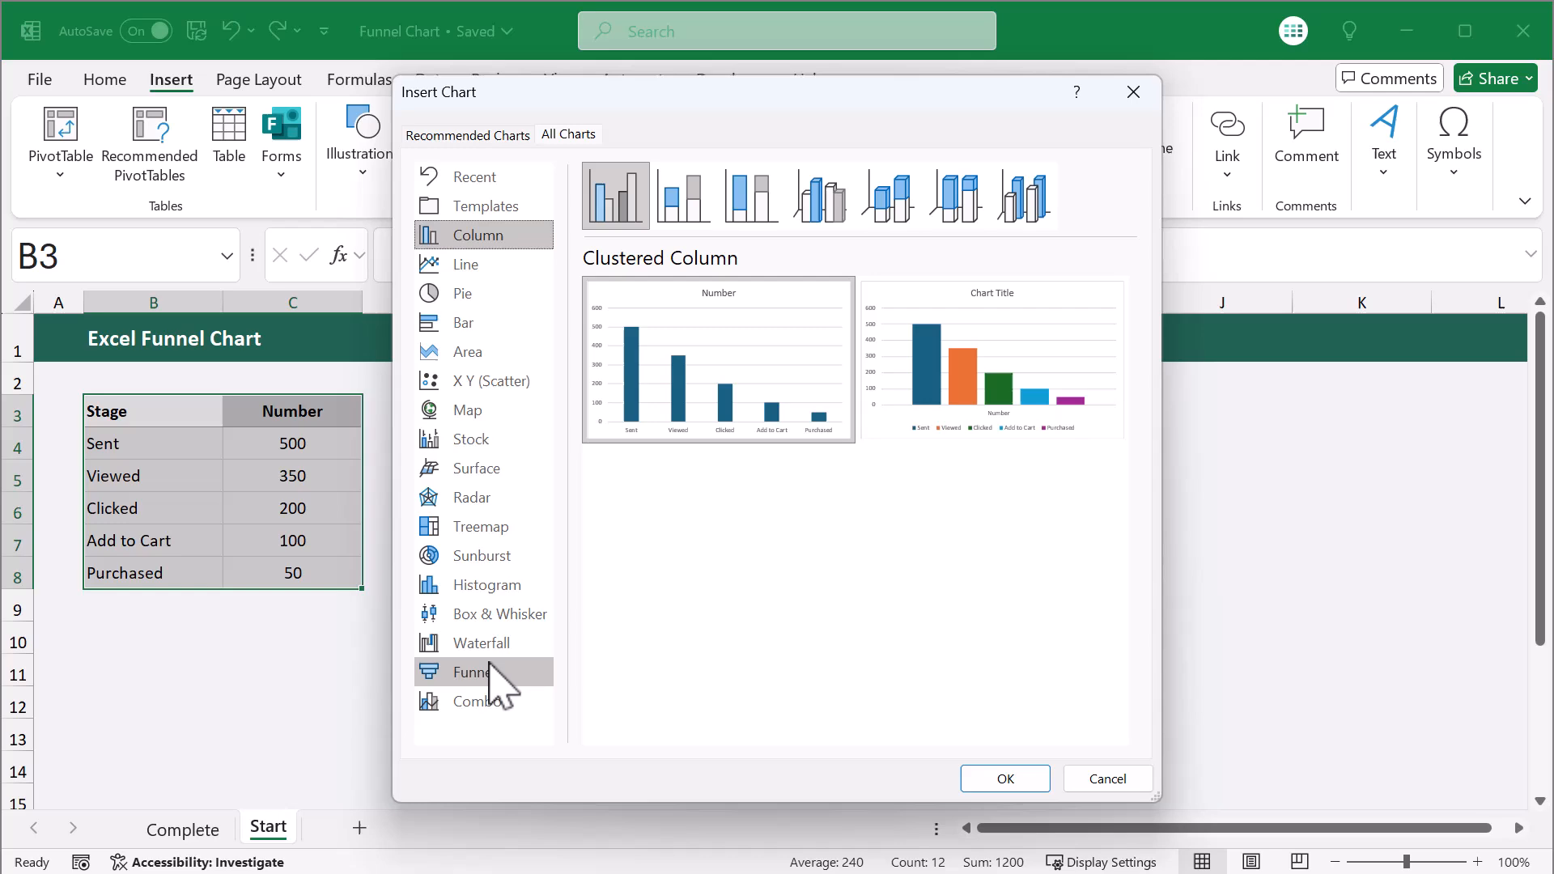
pyautogui.click(476, 670)
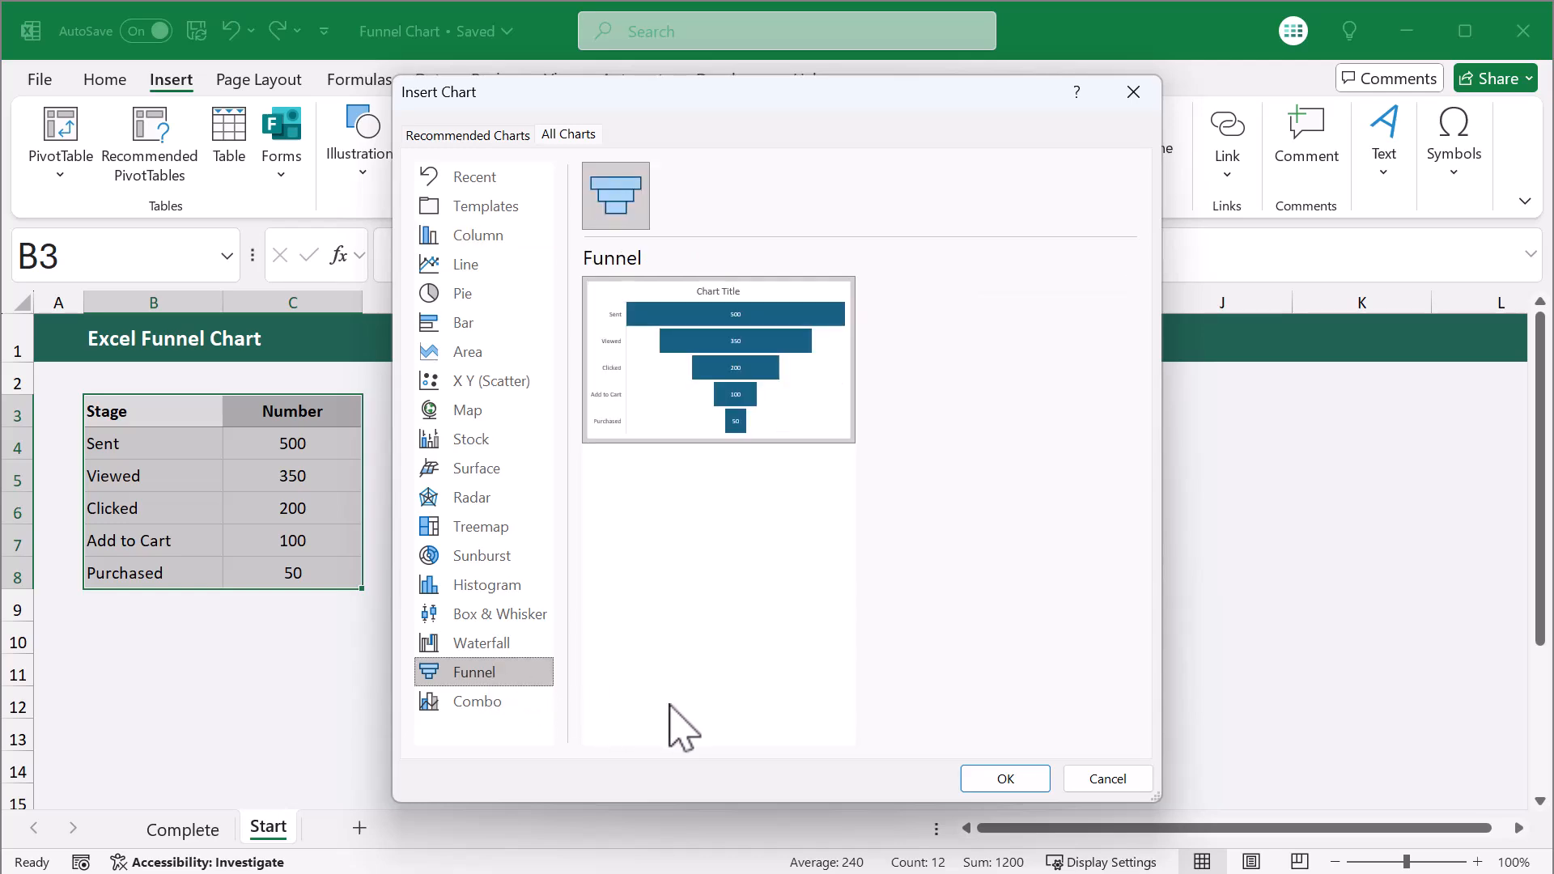
pyautogui.click(1004, 778)
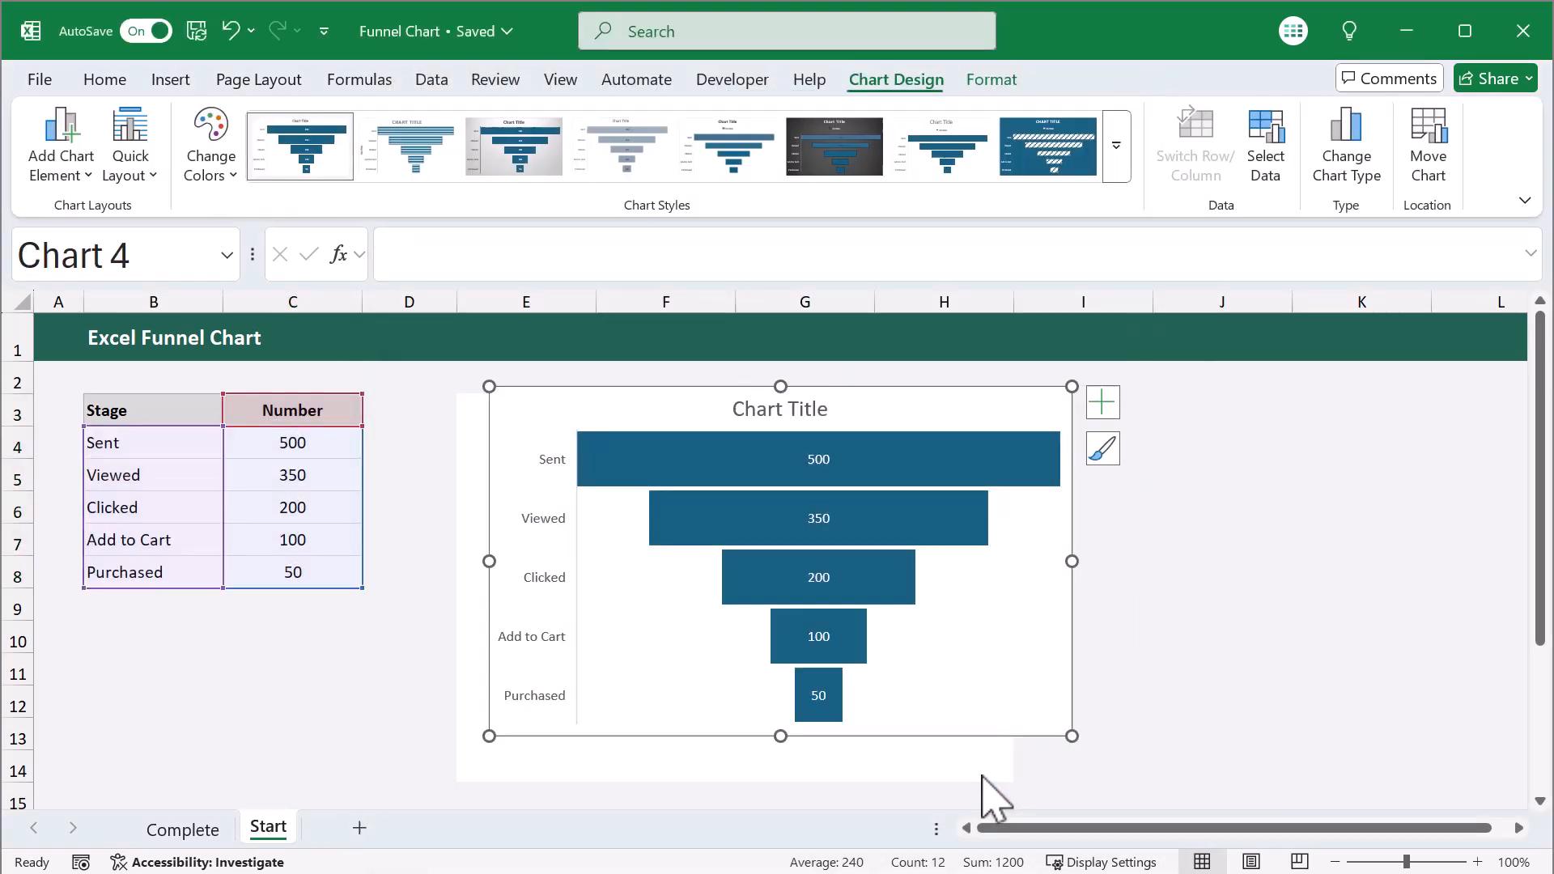
pyautogui.moveTo(495, 557)
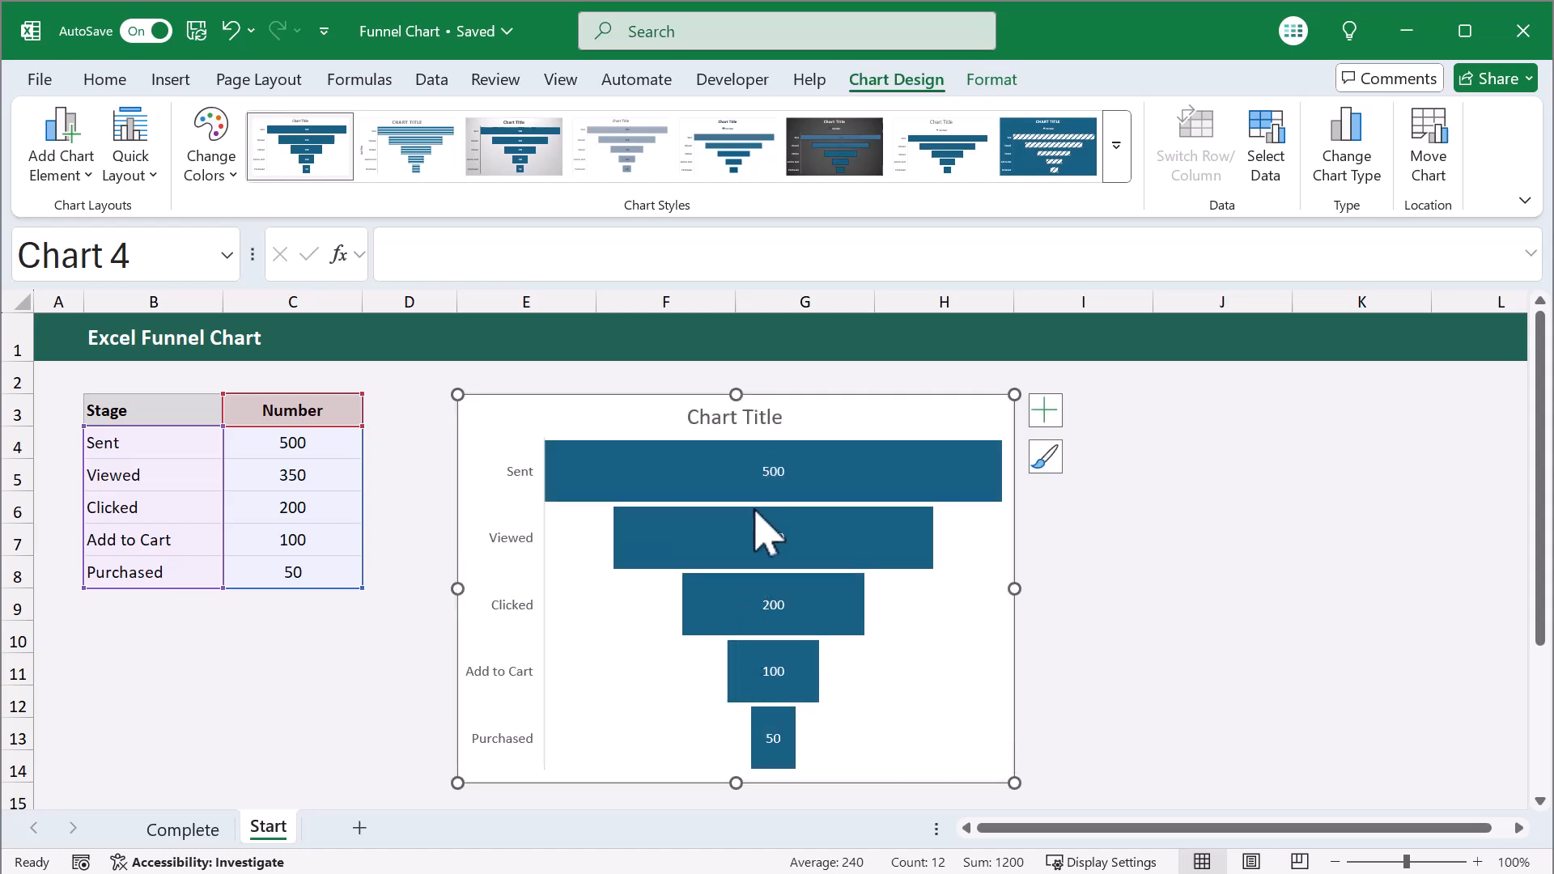
# - Position the chart over the white box and delete its placeholder Chart Title
pyautogui.doubleClick(734, 417)
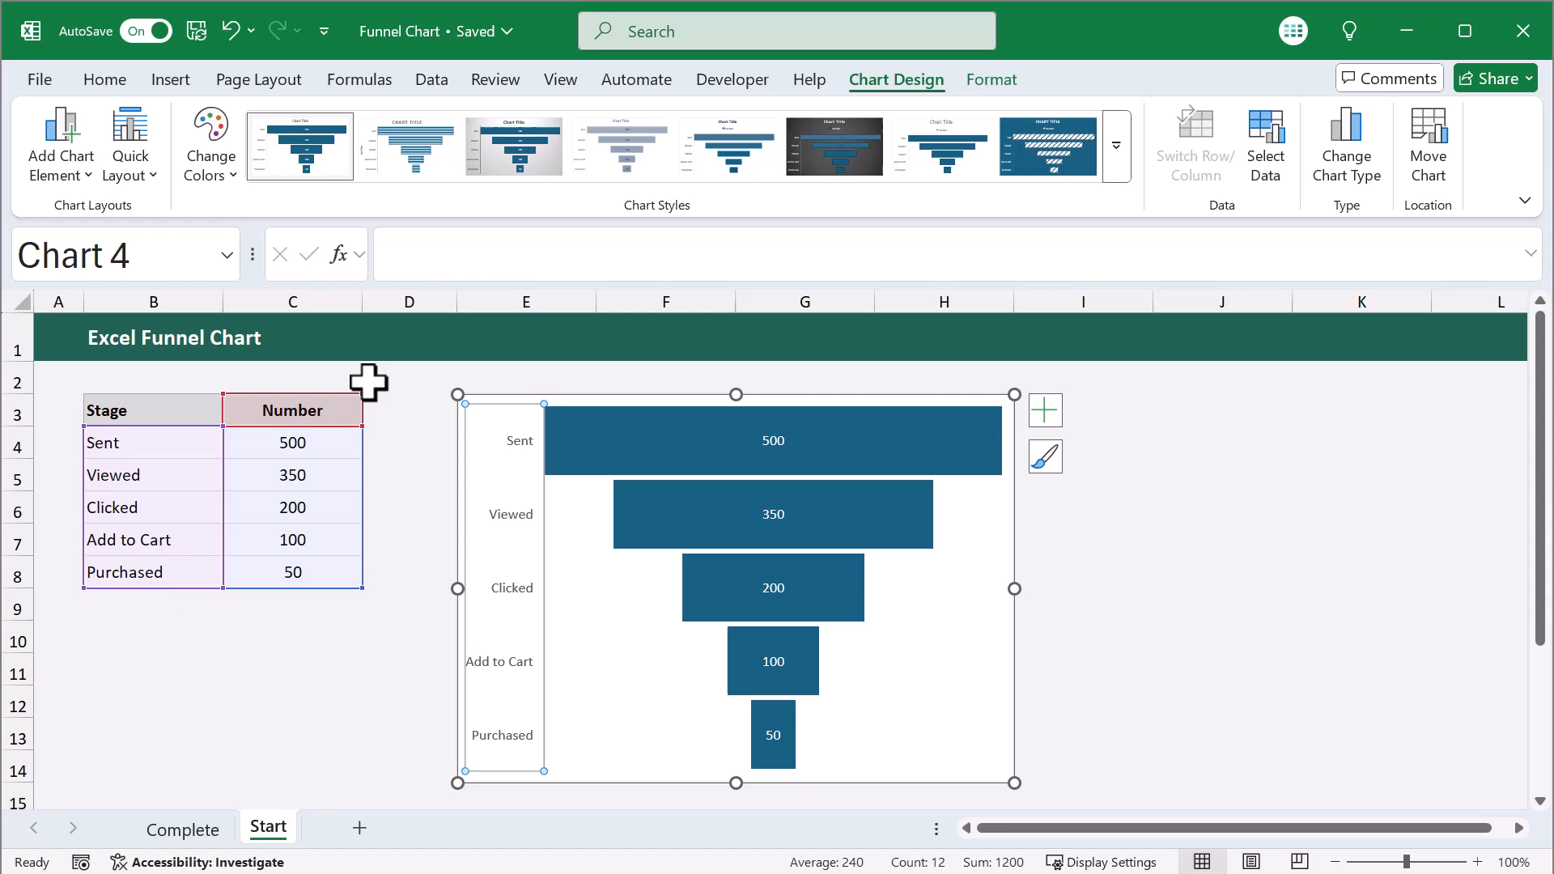
# - Make the funnel's vertical-axis stage labels bold
pyautogui.click(104, 79)
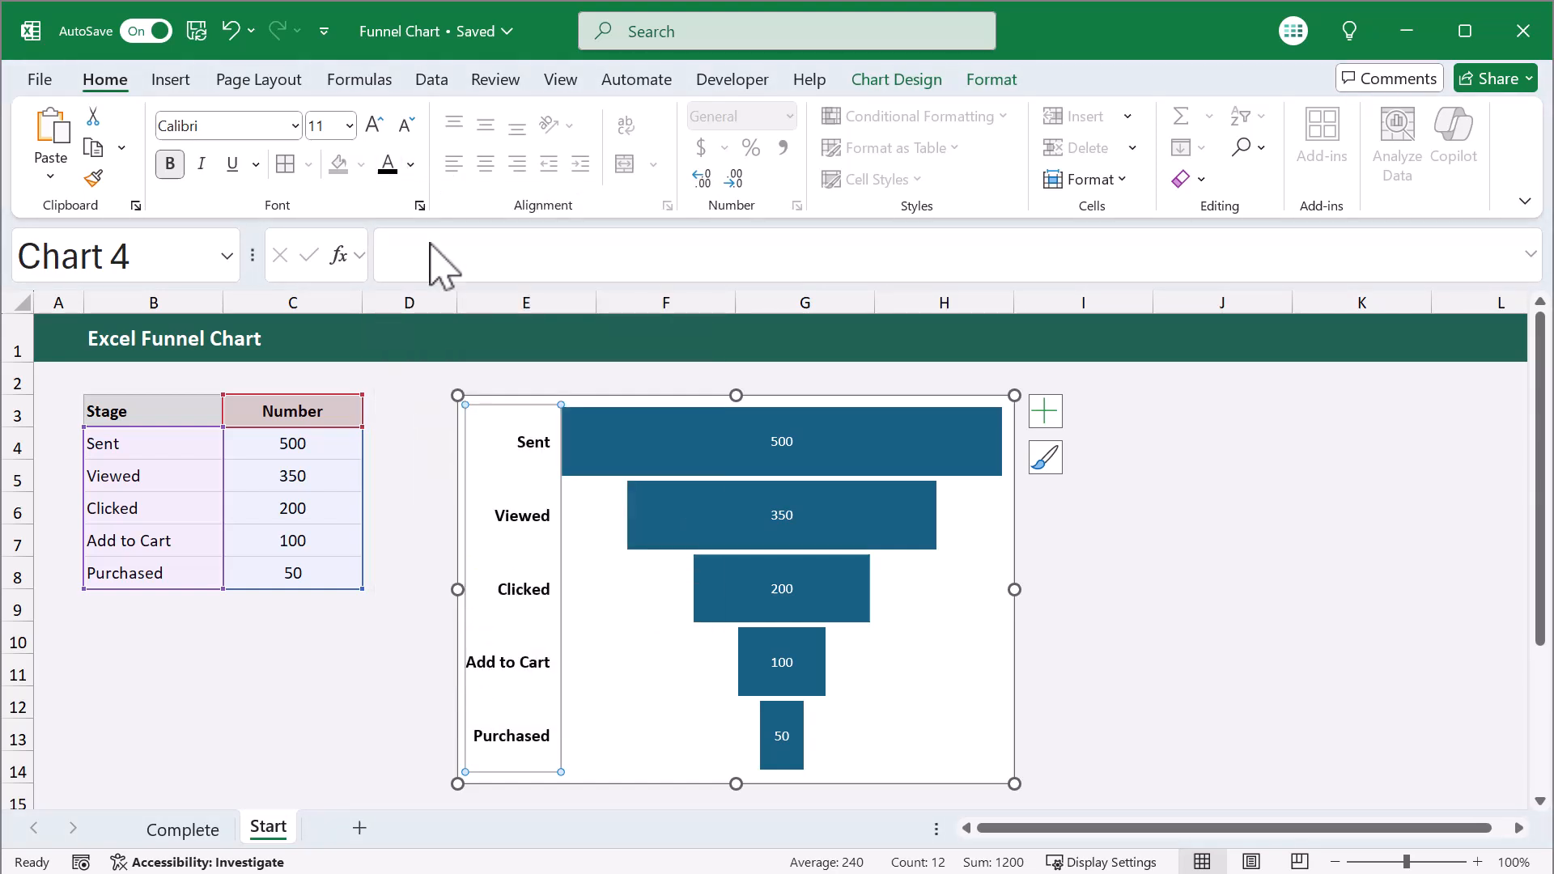
pyautogui.moveTo(683, 457)
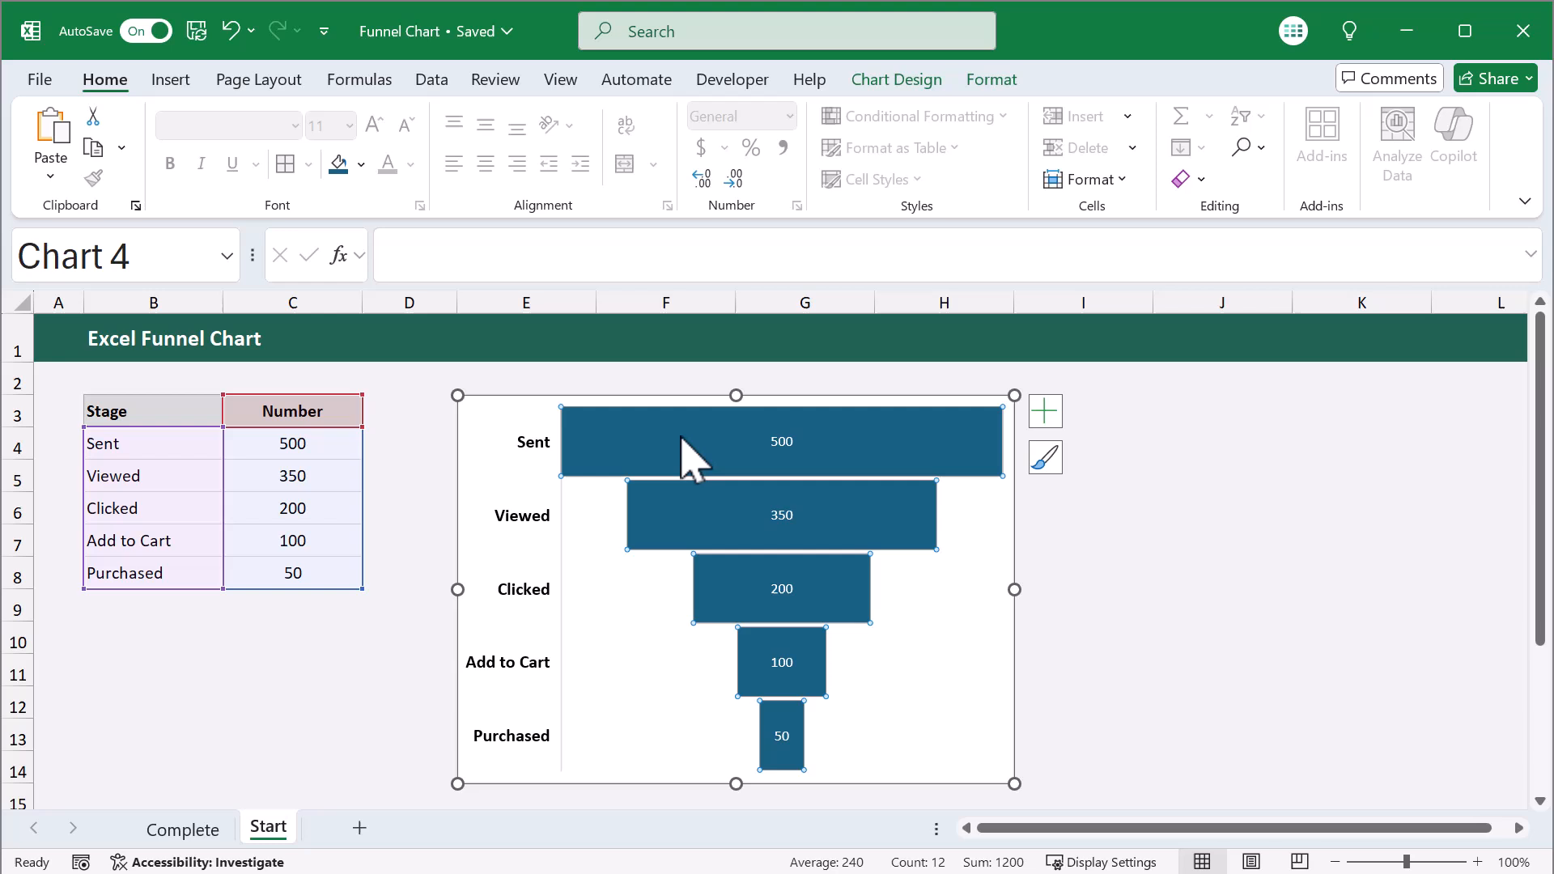
# - Fill the bars dark green, then give Viewed, Clicked and later stages progressively lighter greens
pyautogui.click(362, 164)
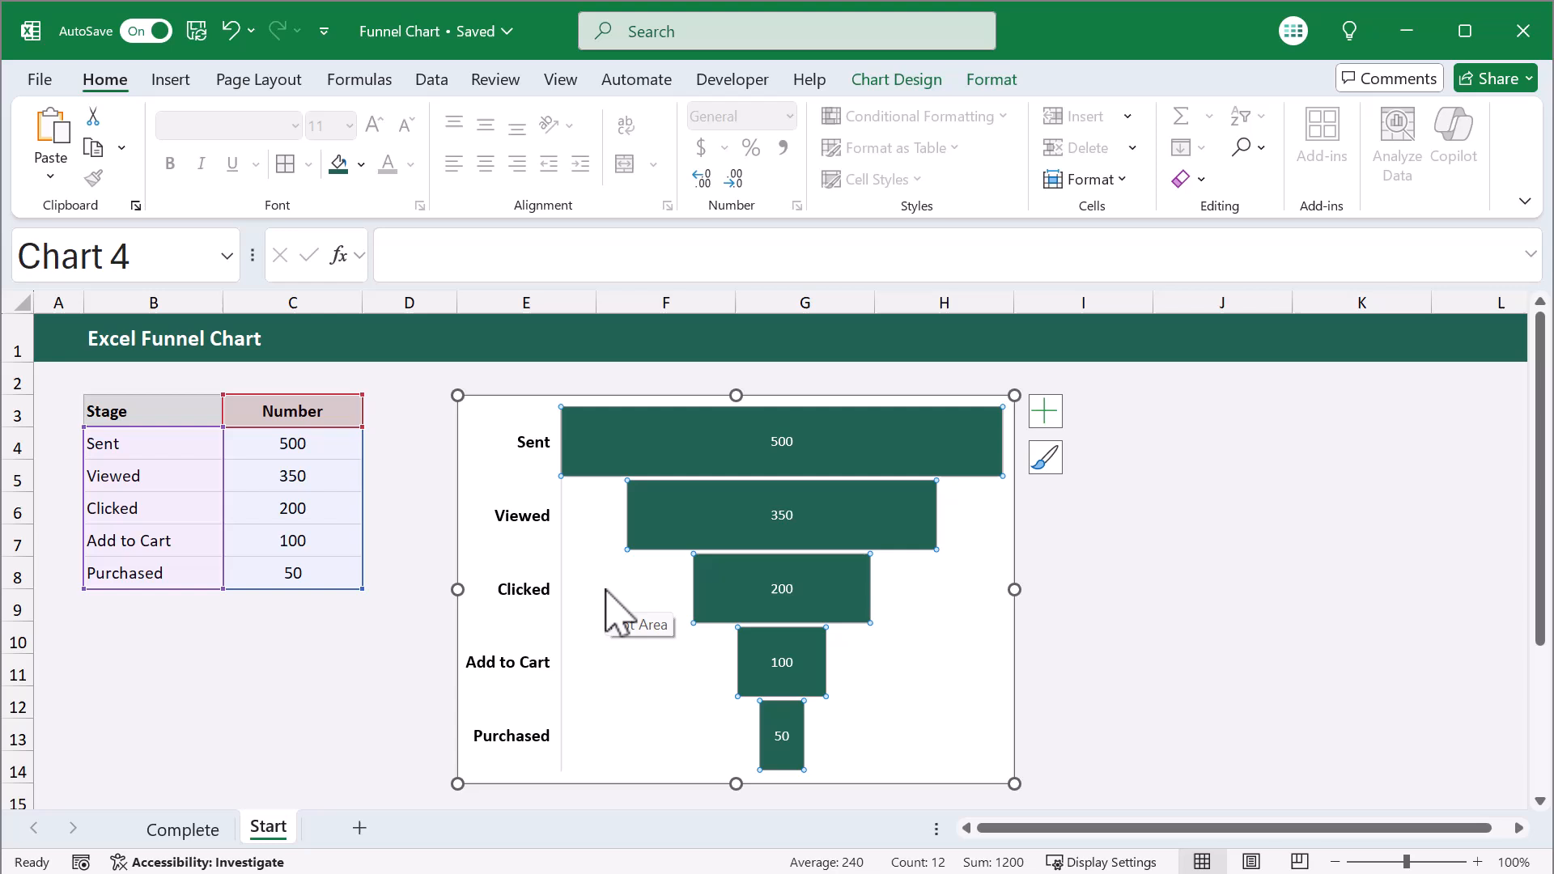
pyautogui.moveTo(683, 541)
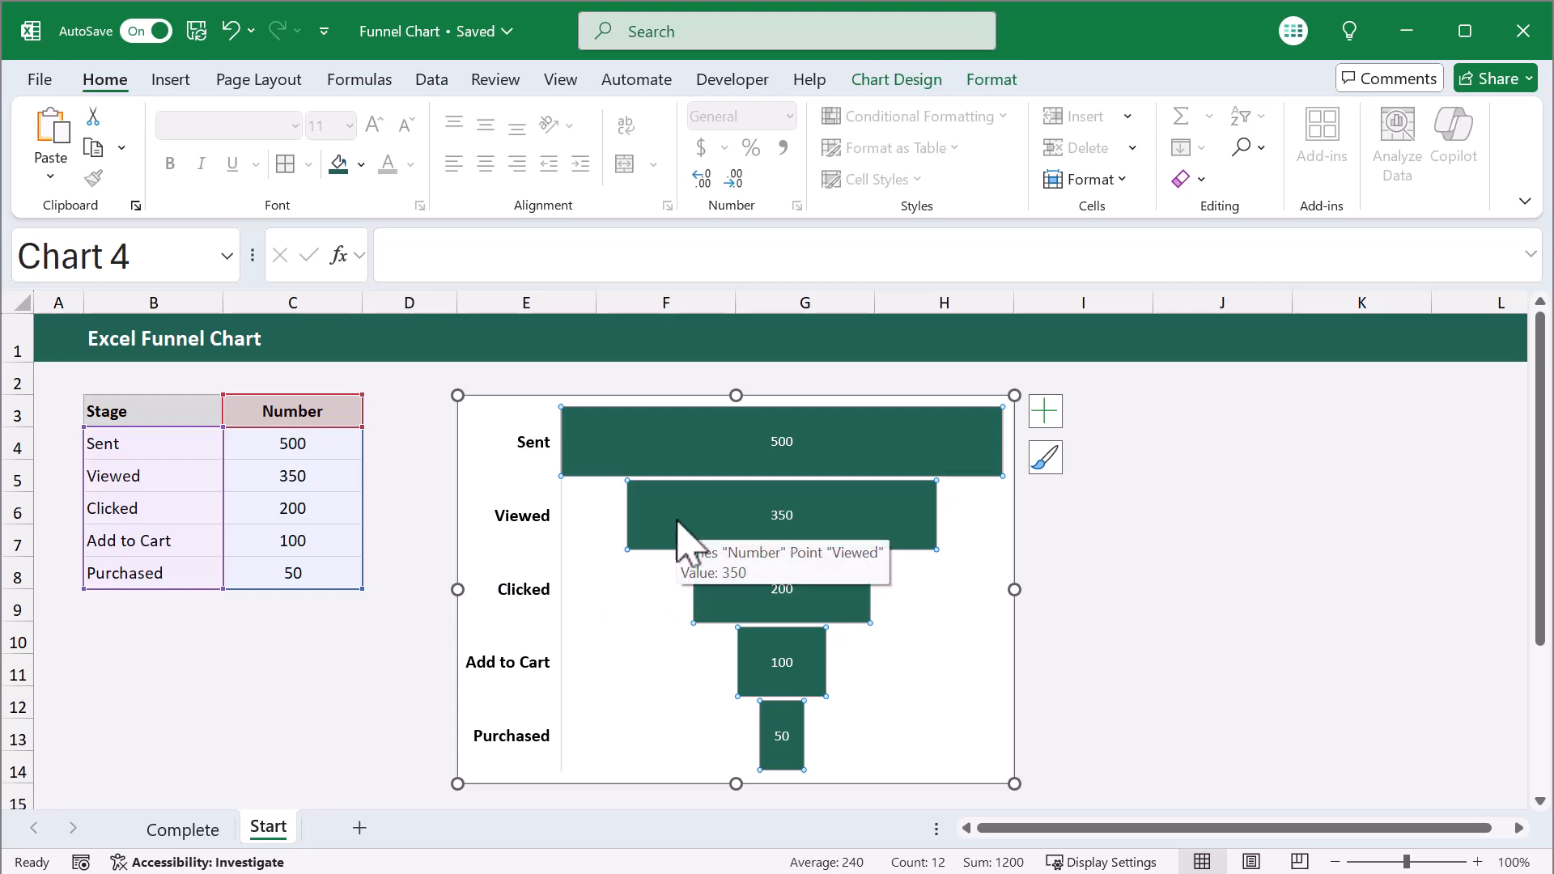
pyautogui.click(780, 515)
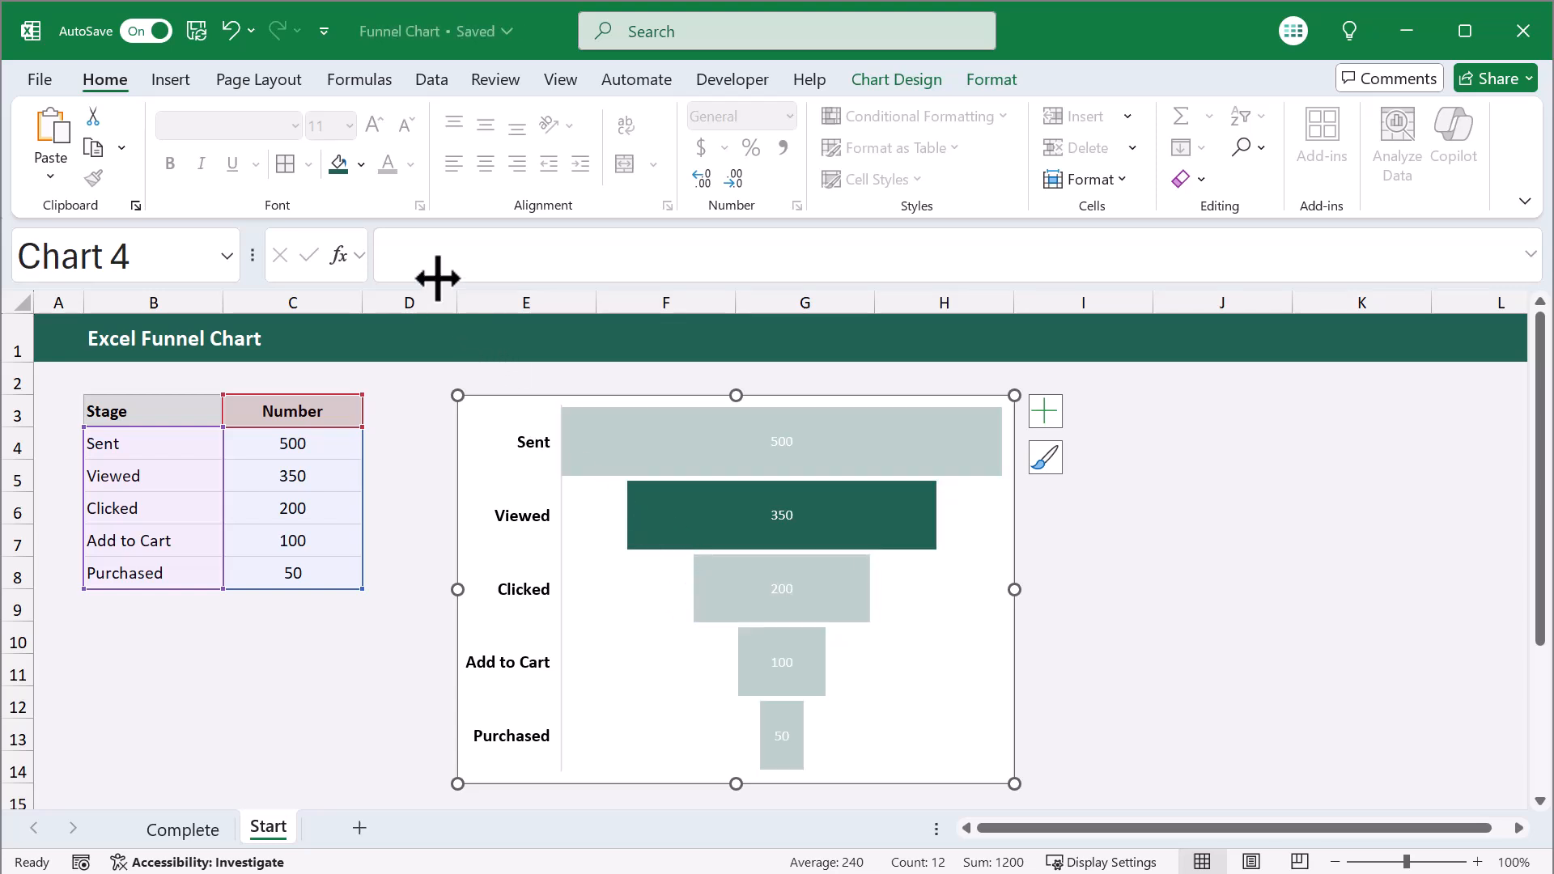
pyautogui.click(369, 163)
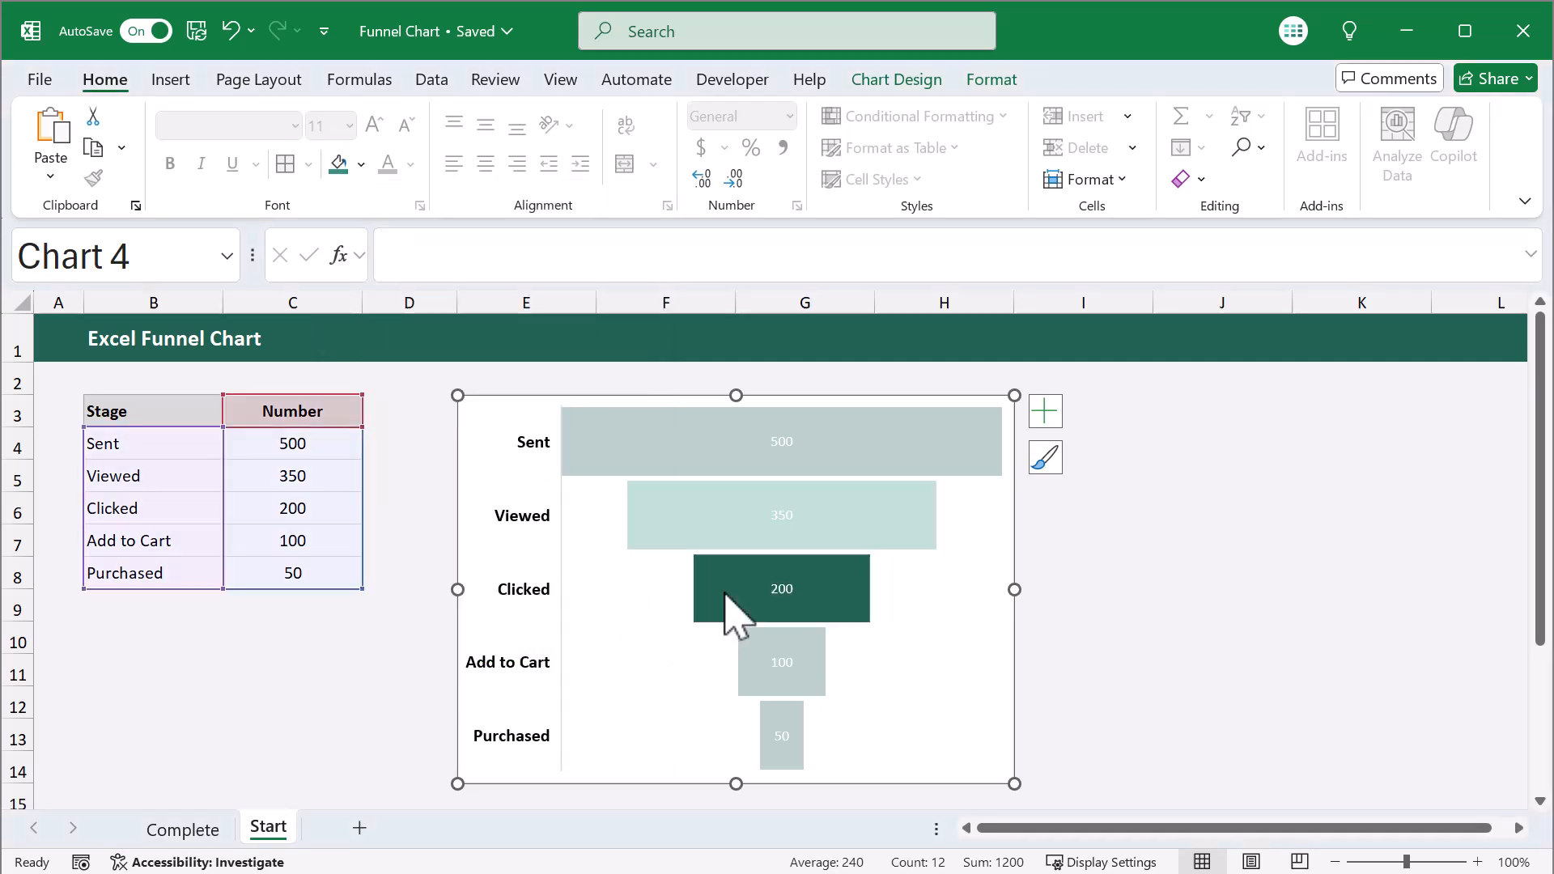
pyautogui.click(365, 163)
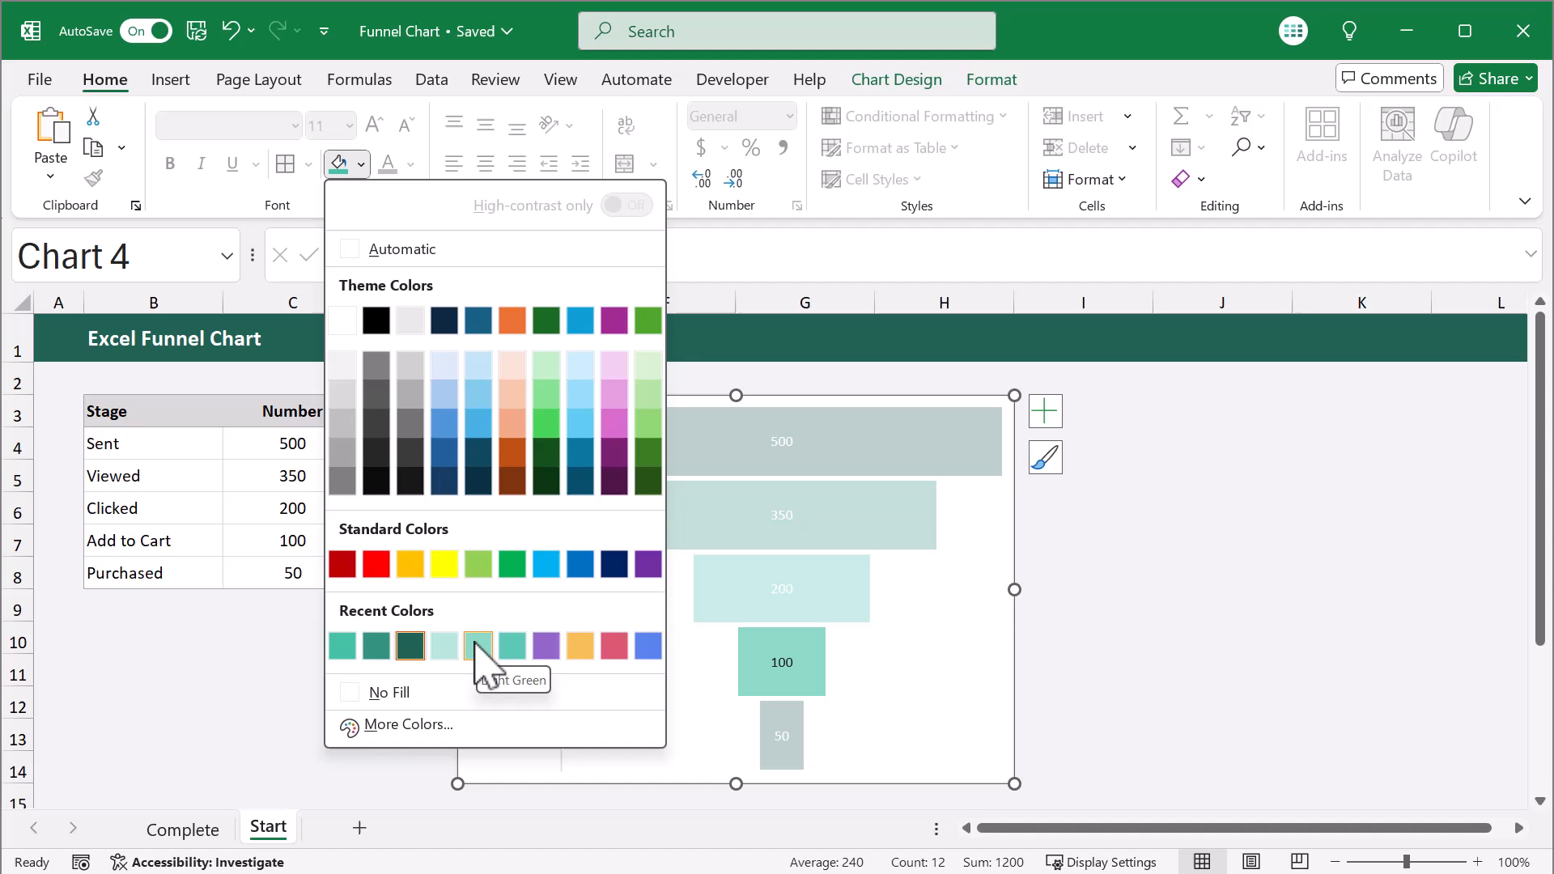
pyautogui.click(476, 646)
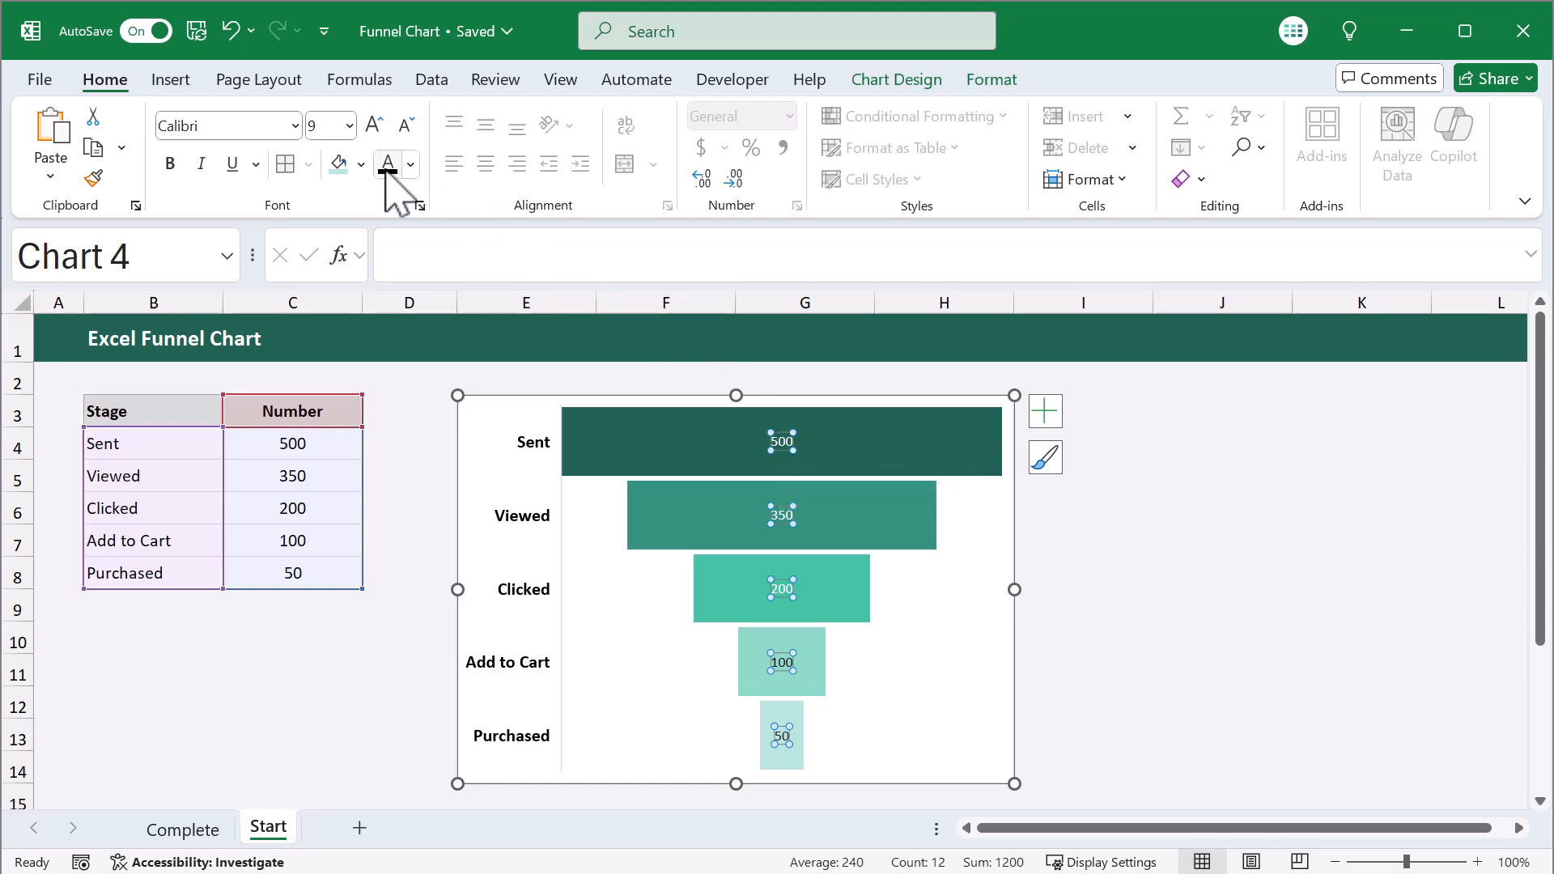
# - Enlarge the data labels and colour them white
pyautogui.click(170, 164)
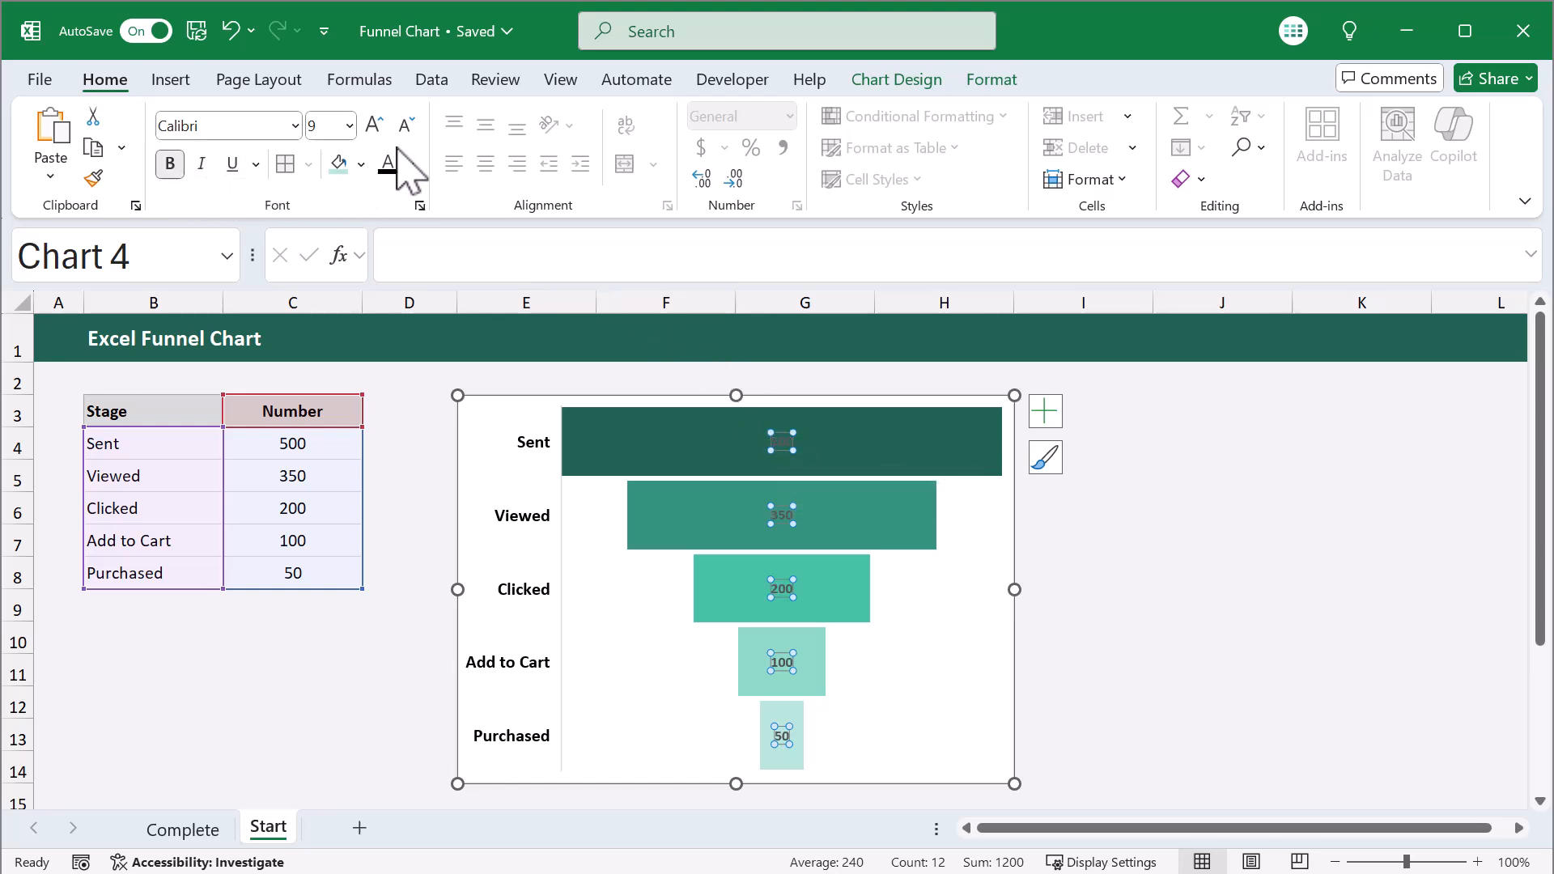
pyautogui.click(374, 123)
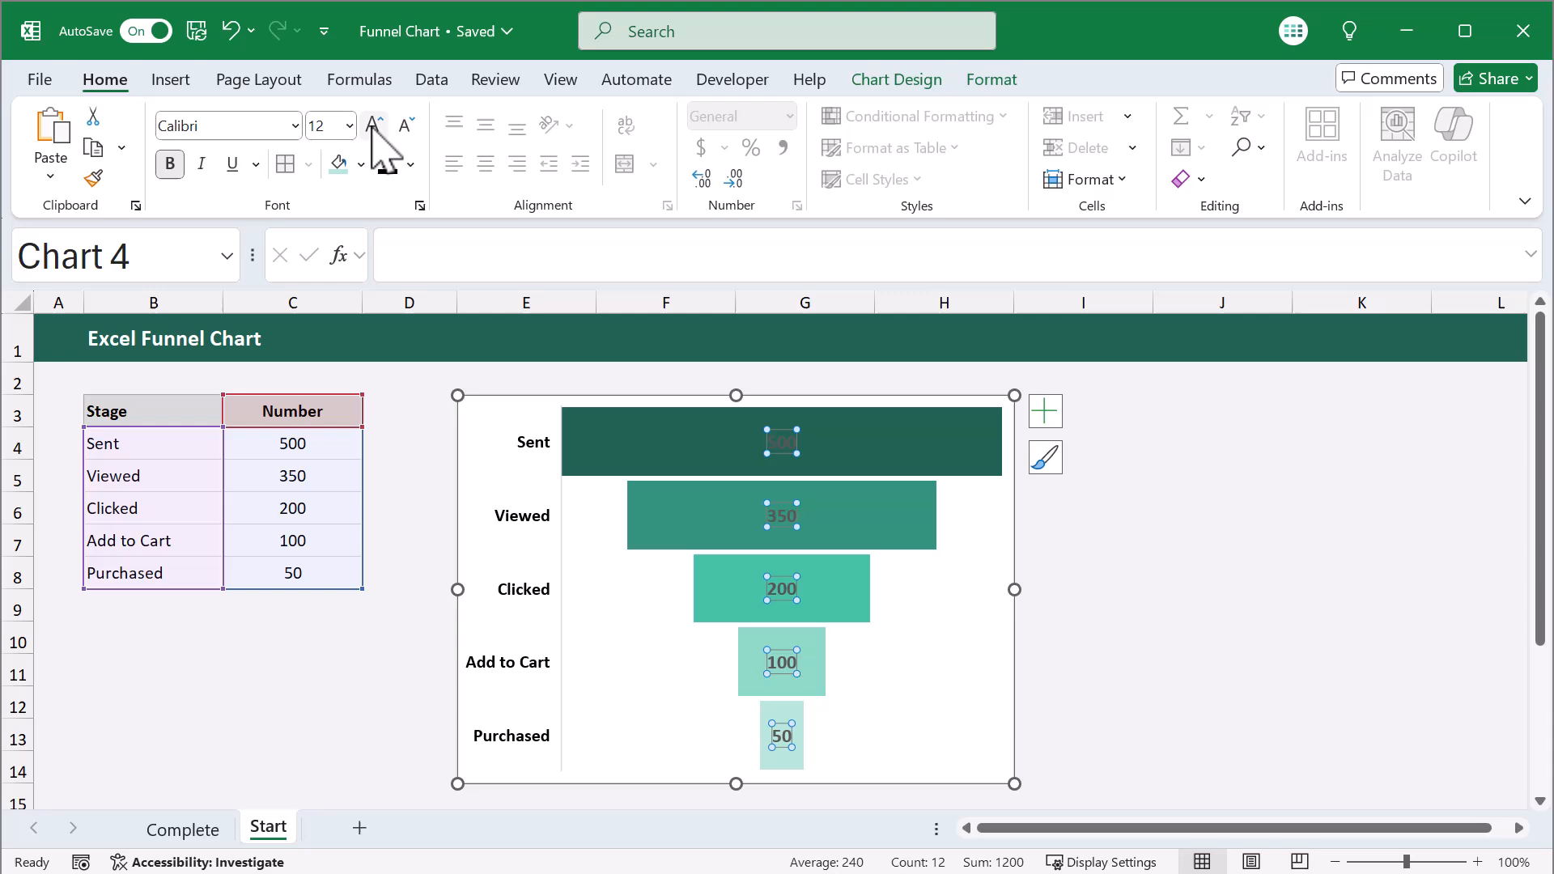
pyautogui.click(410, 165)
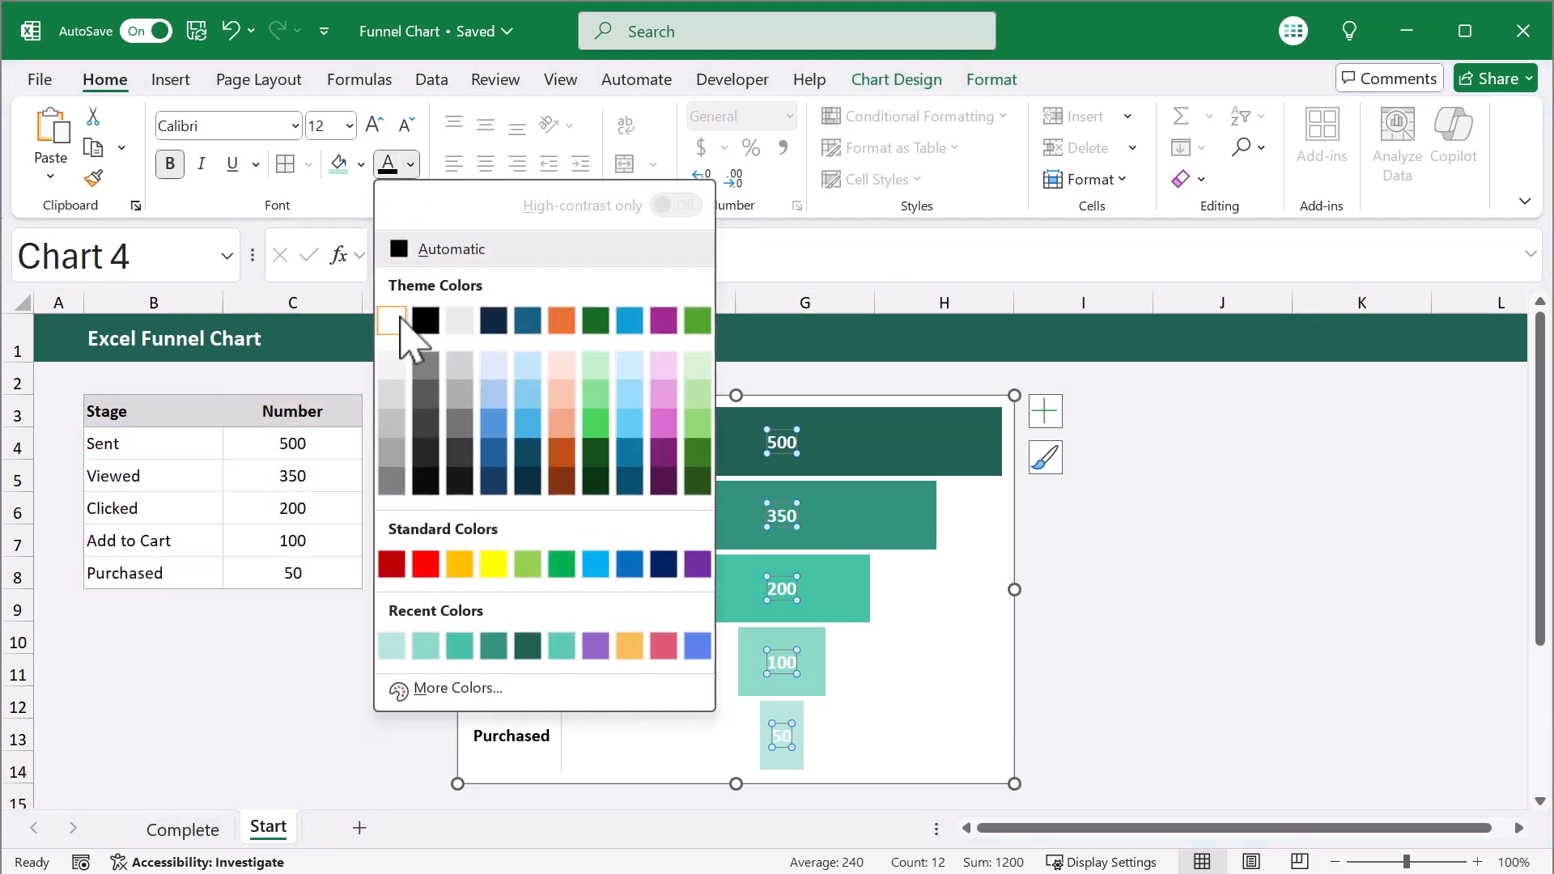
pyautogui.click(390, 319)
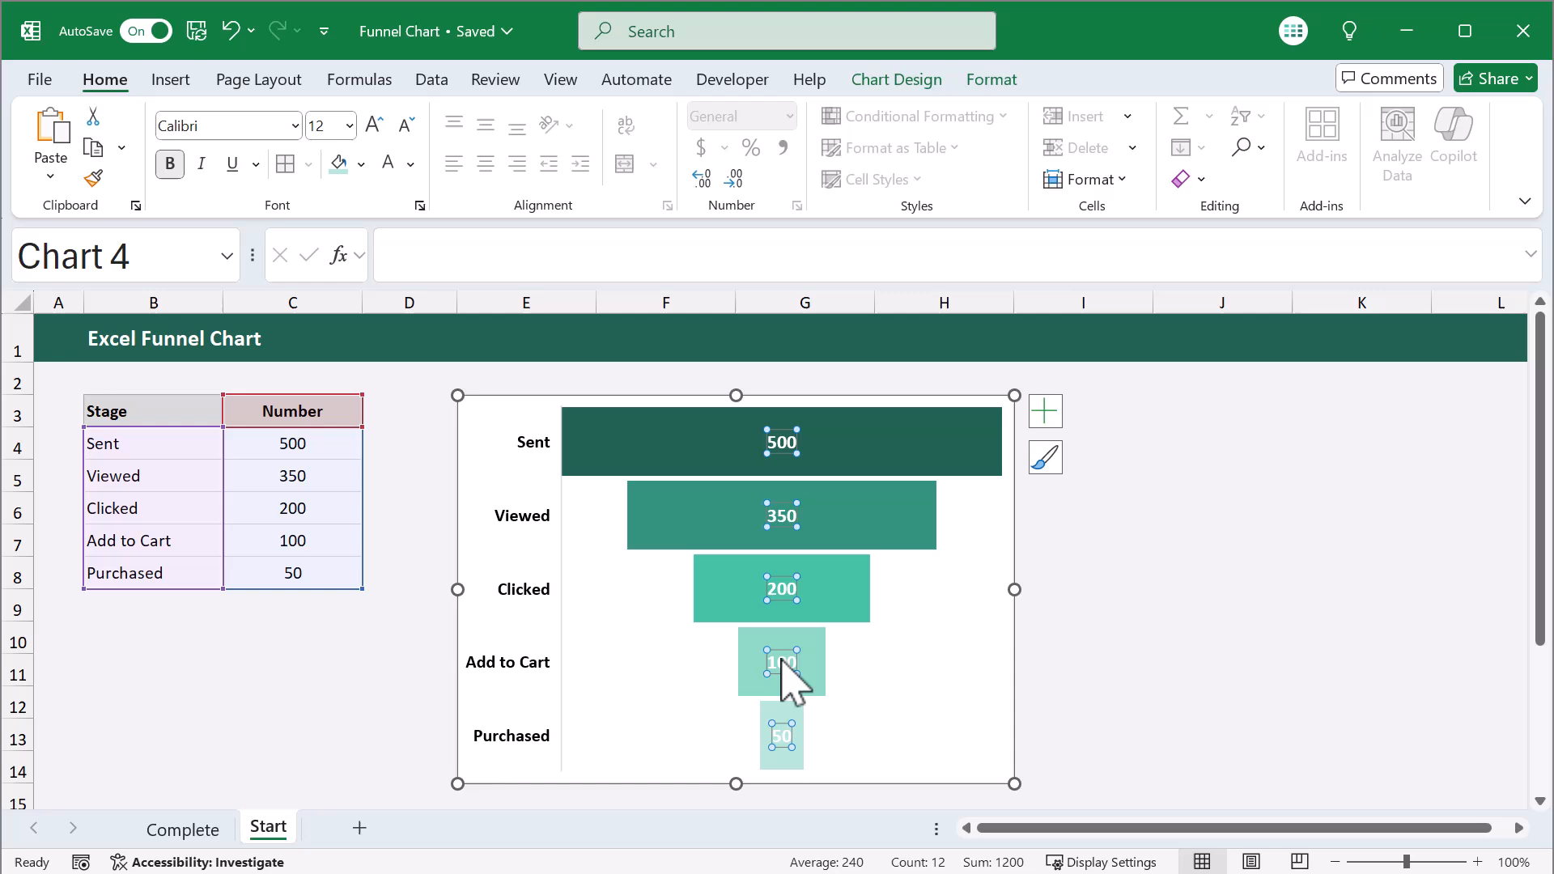
# - Recolour the 100 and 50 labels dark on the two lightest bars
pyautogui.click(409, 165)
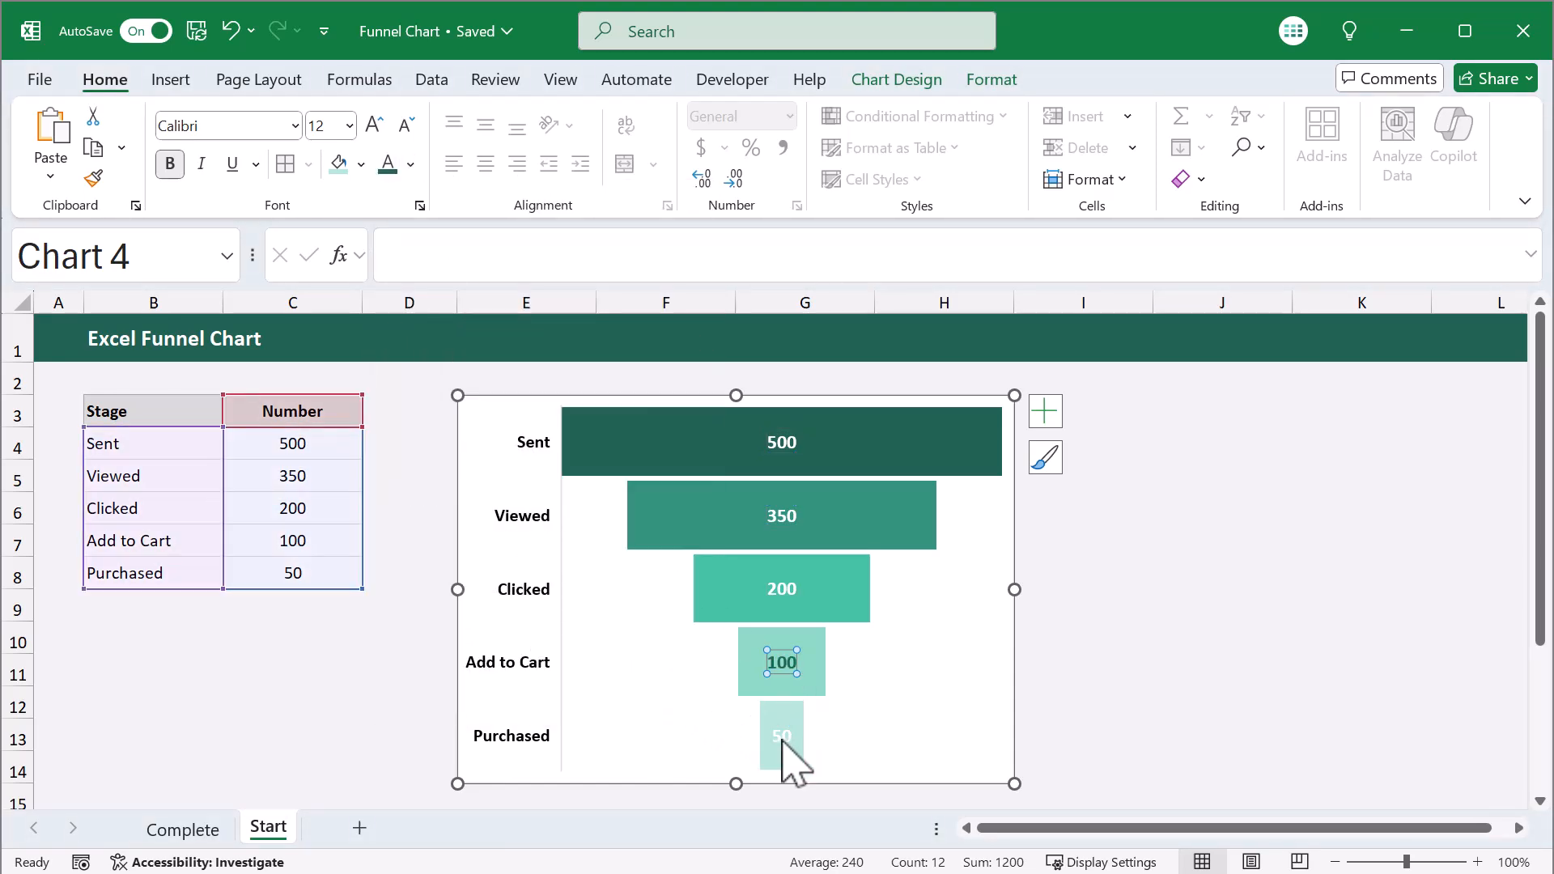
pyautogui.click(782, 735)
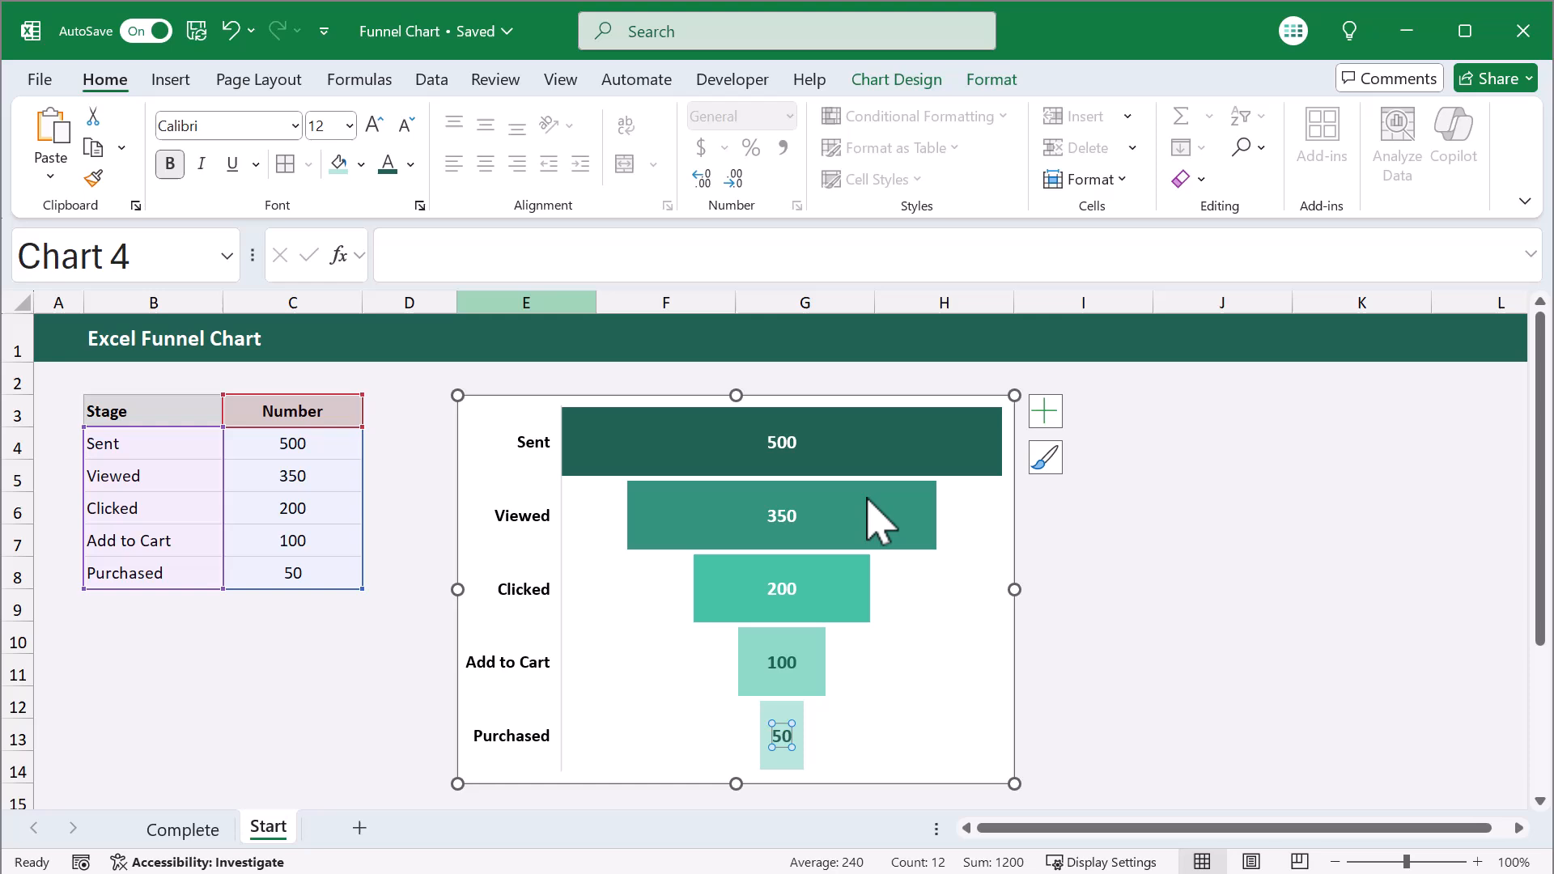
pyautogui.click(1083, 541)
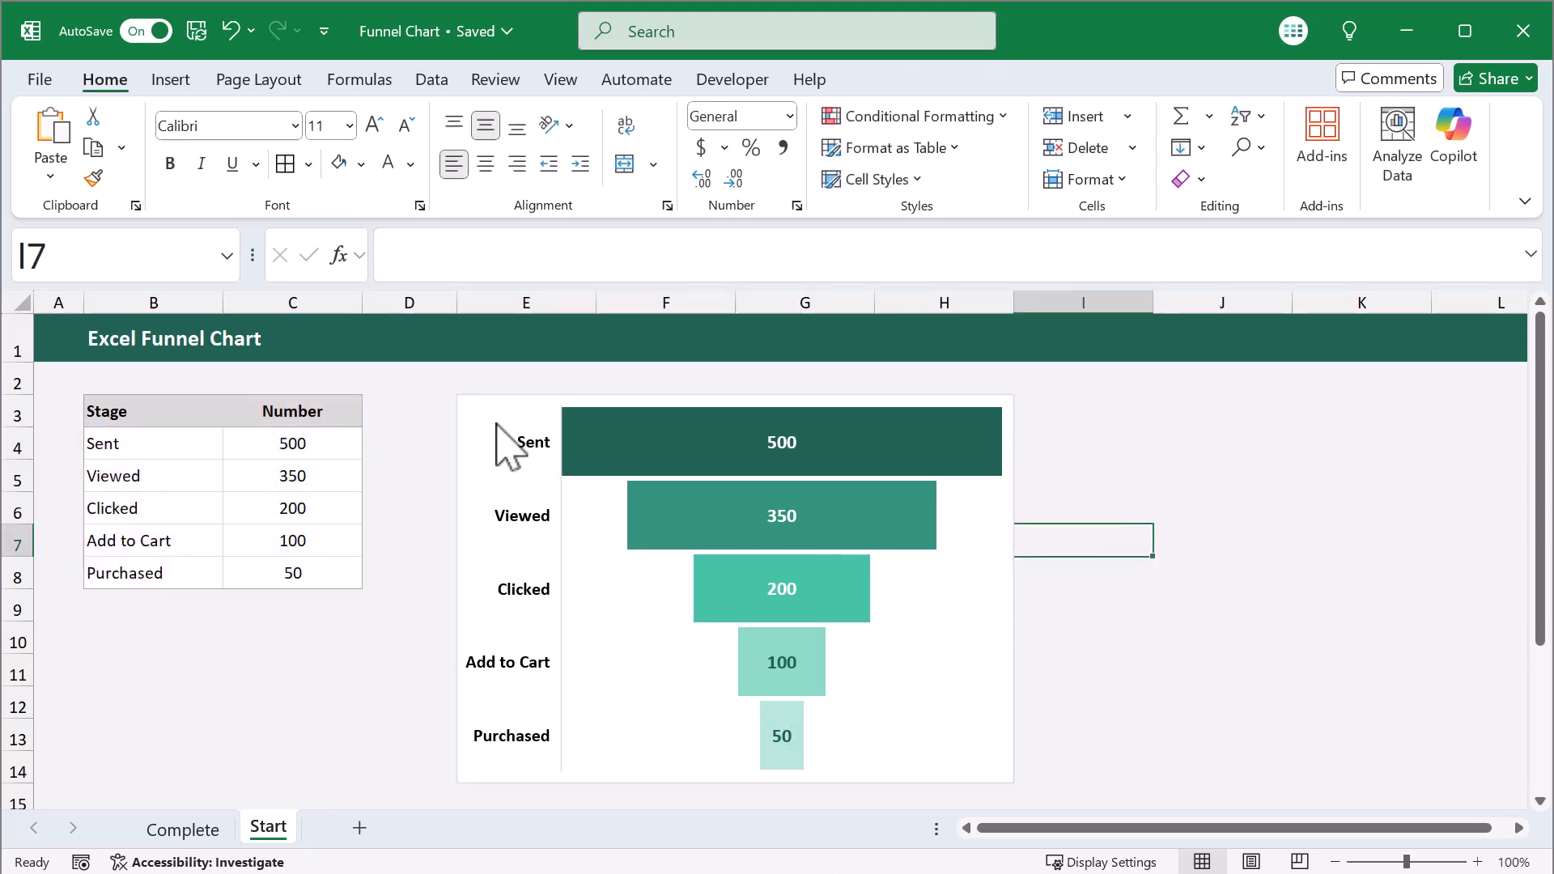
# - Select the whole chart, view Shape Fill on Format, and bring up the bar series options
pyautogui.click(734, 590)
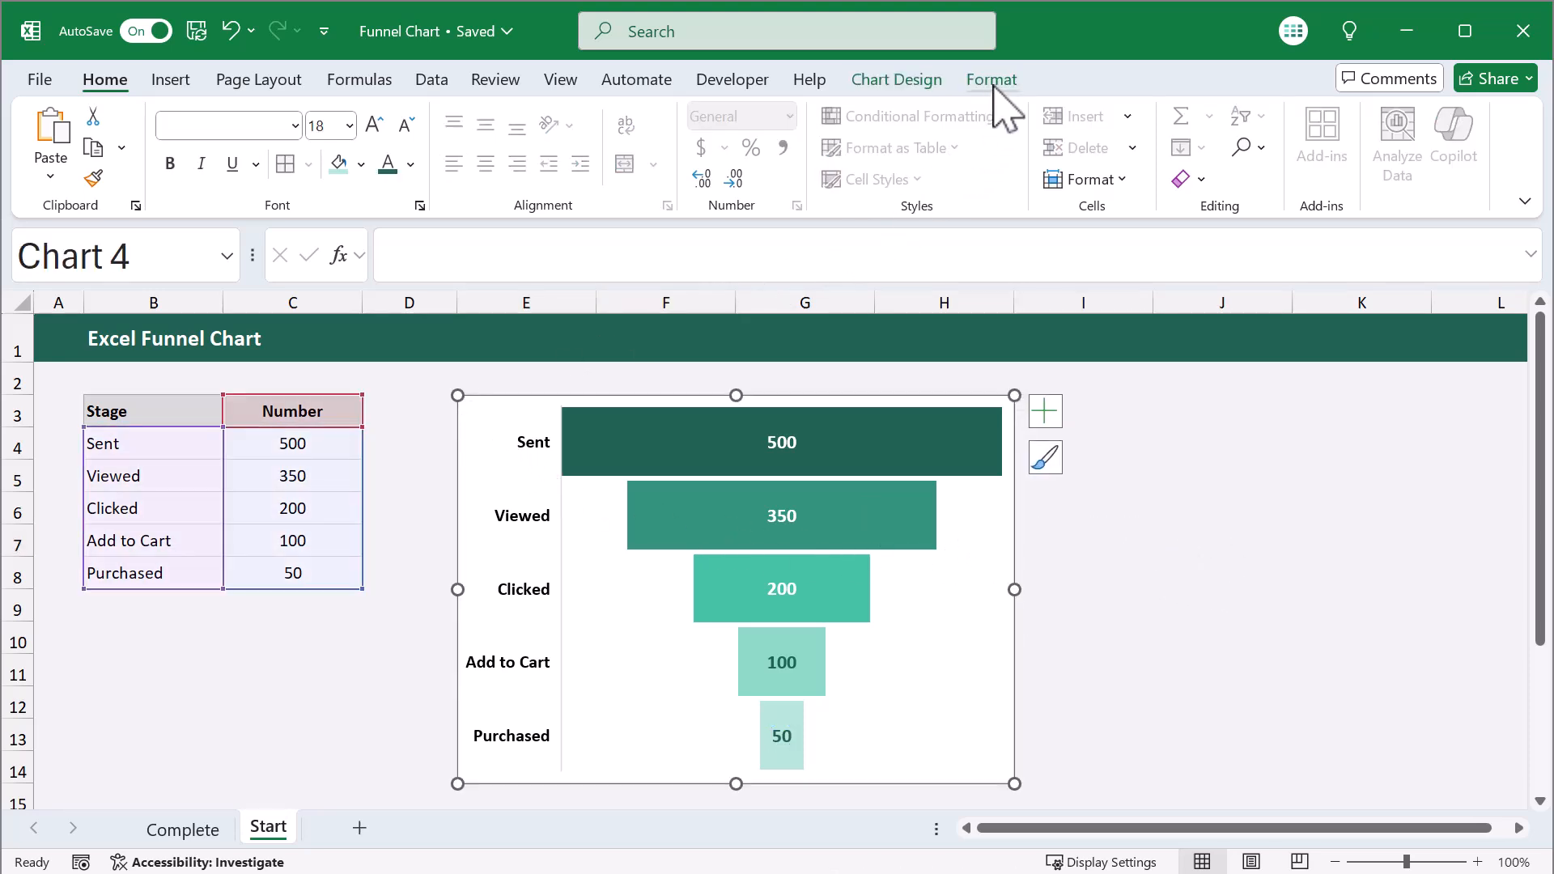
pyautogui.click(991, 79)
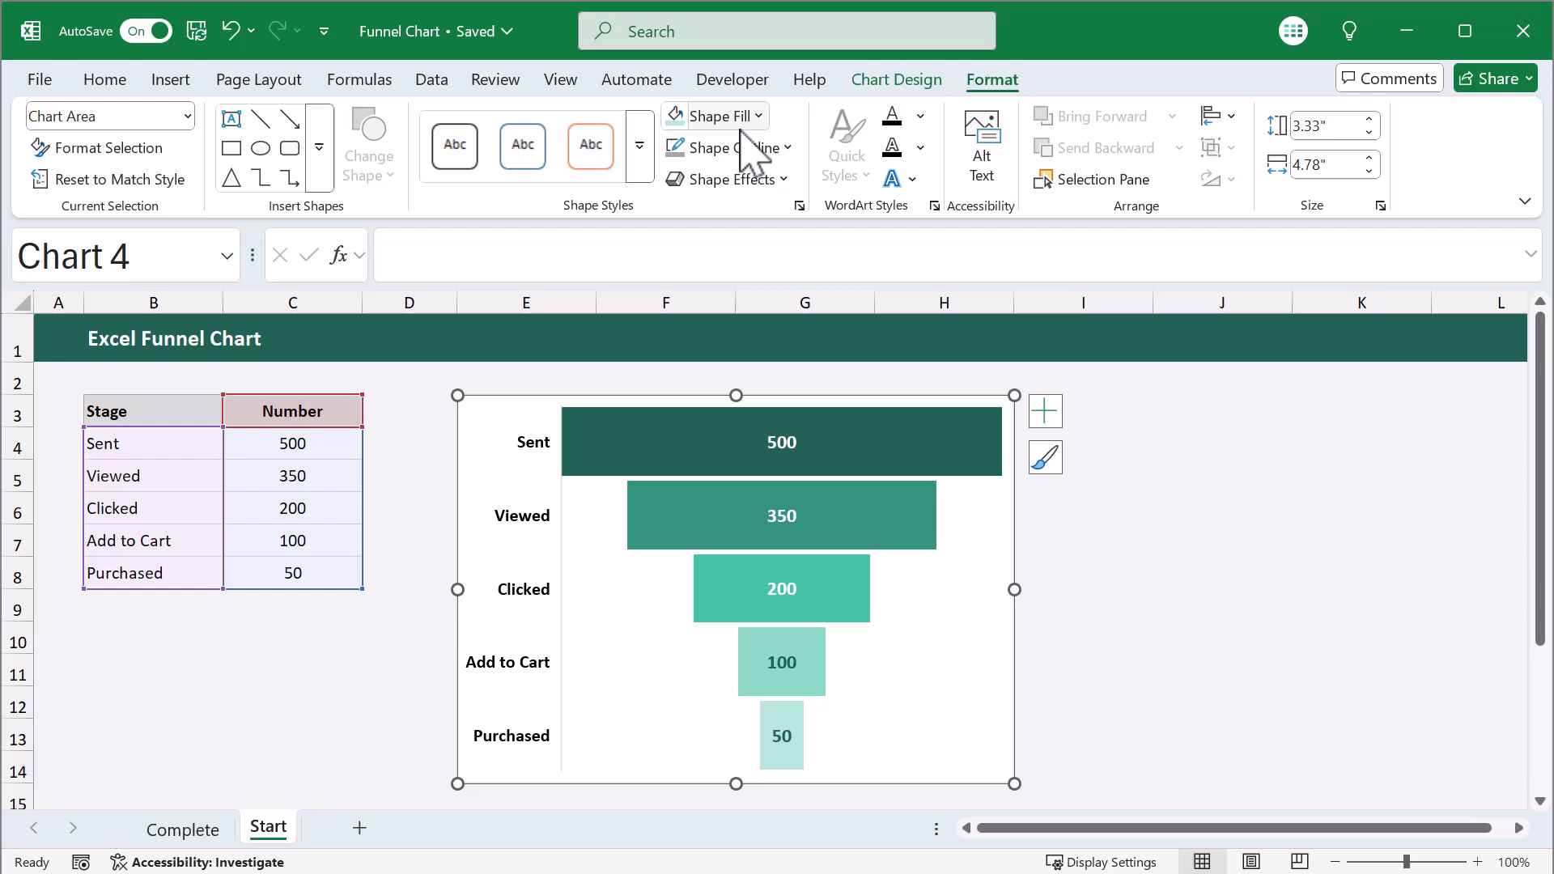
pyautogui.click(755, 115)
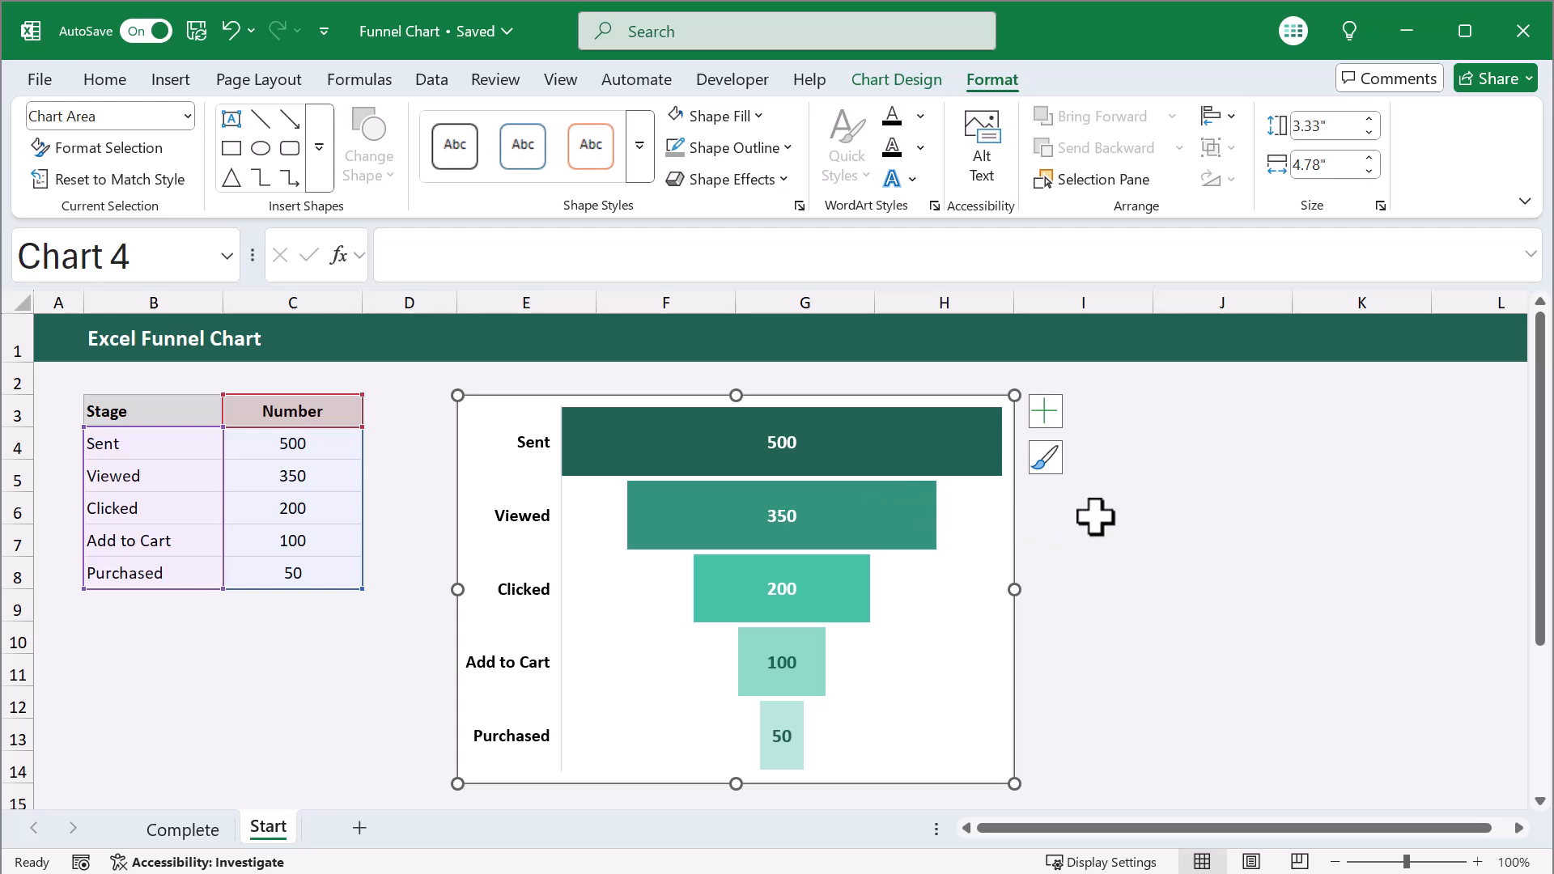
pyautogui.rightClick(780, 441)
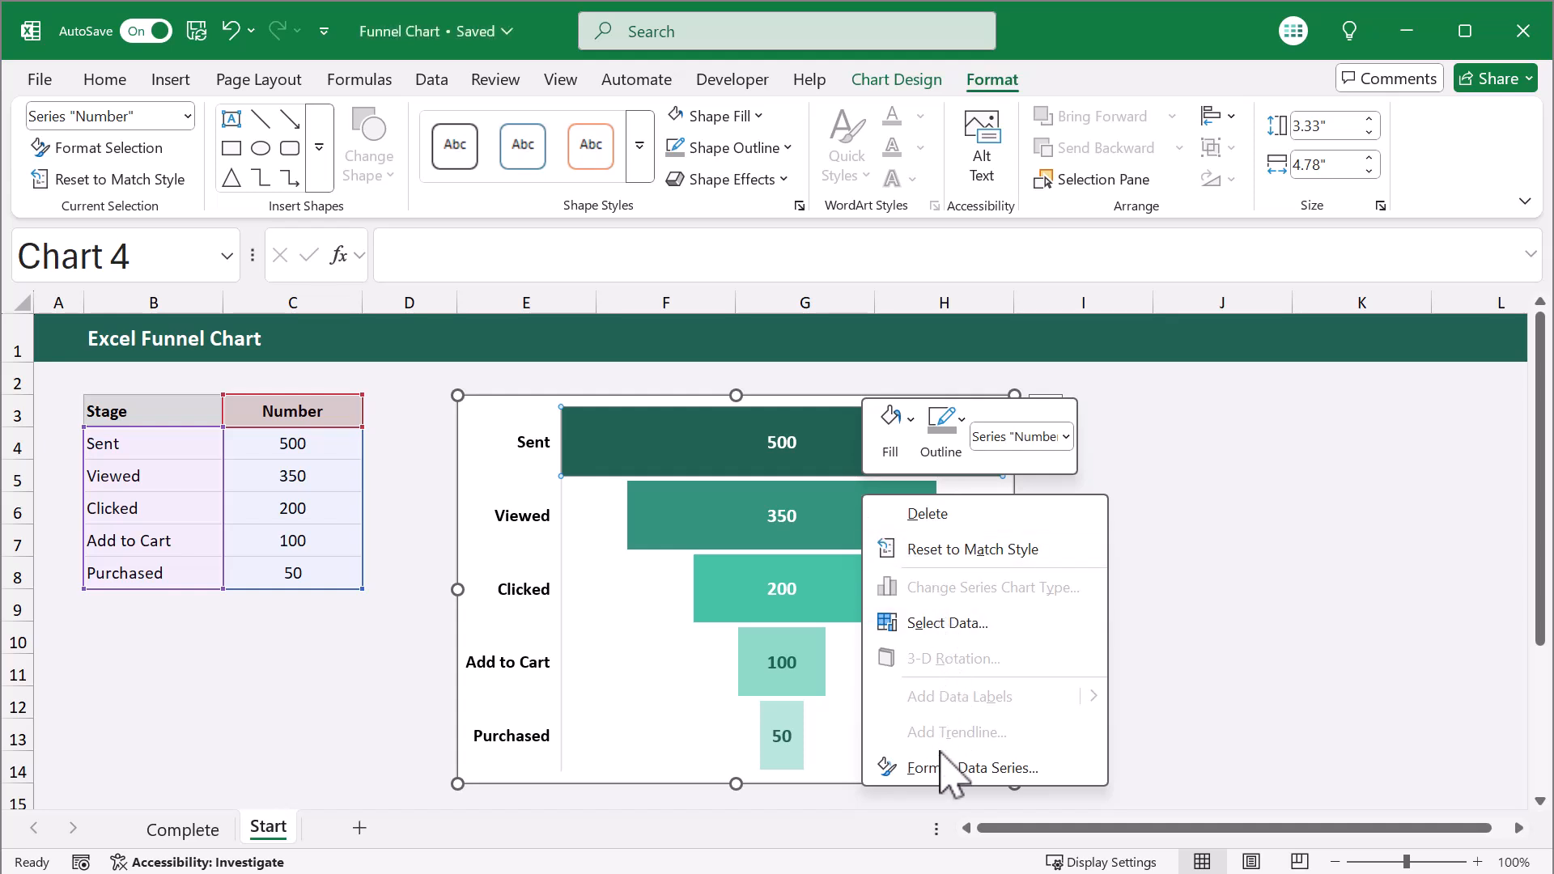
pyautogui.click(981, 768)
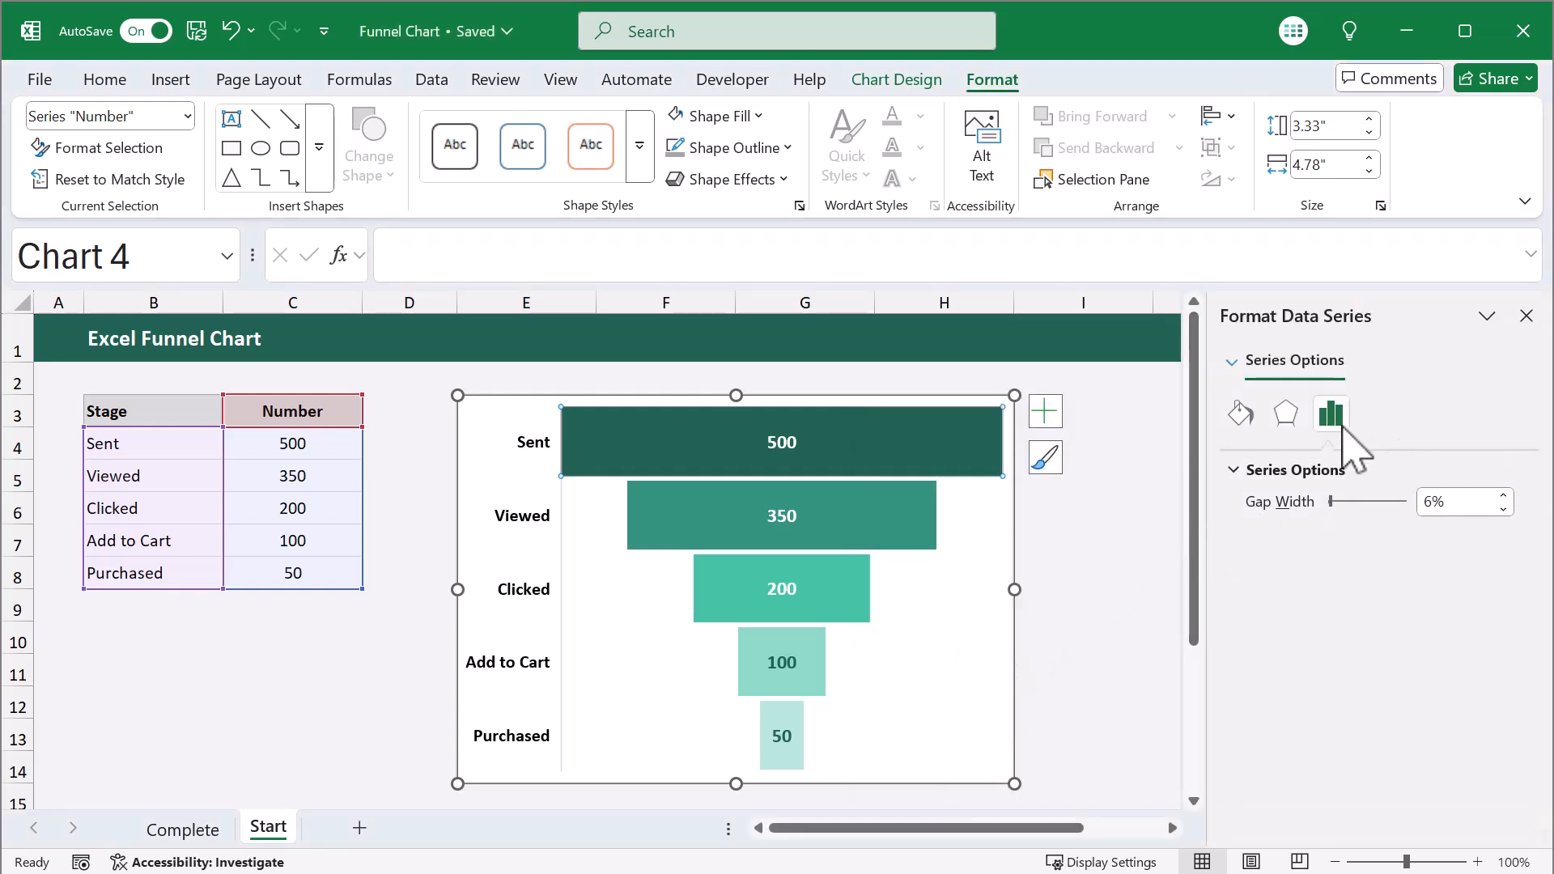
pyautogui.moveTo(1332, 416)
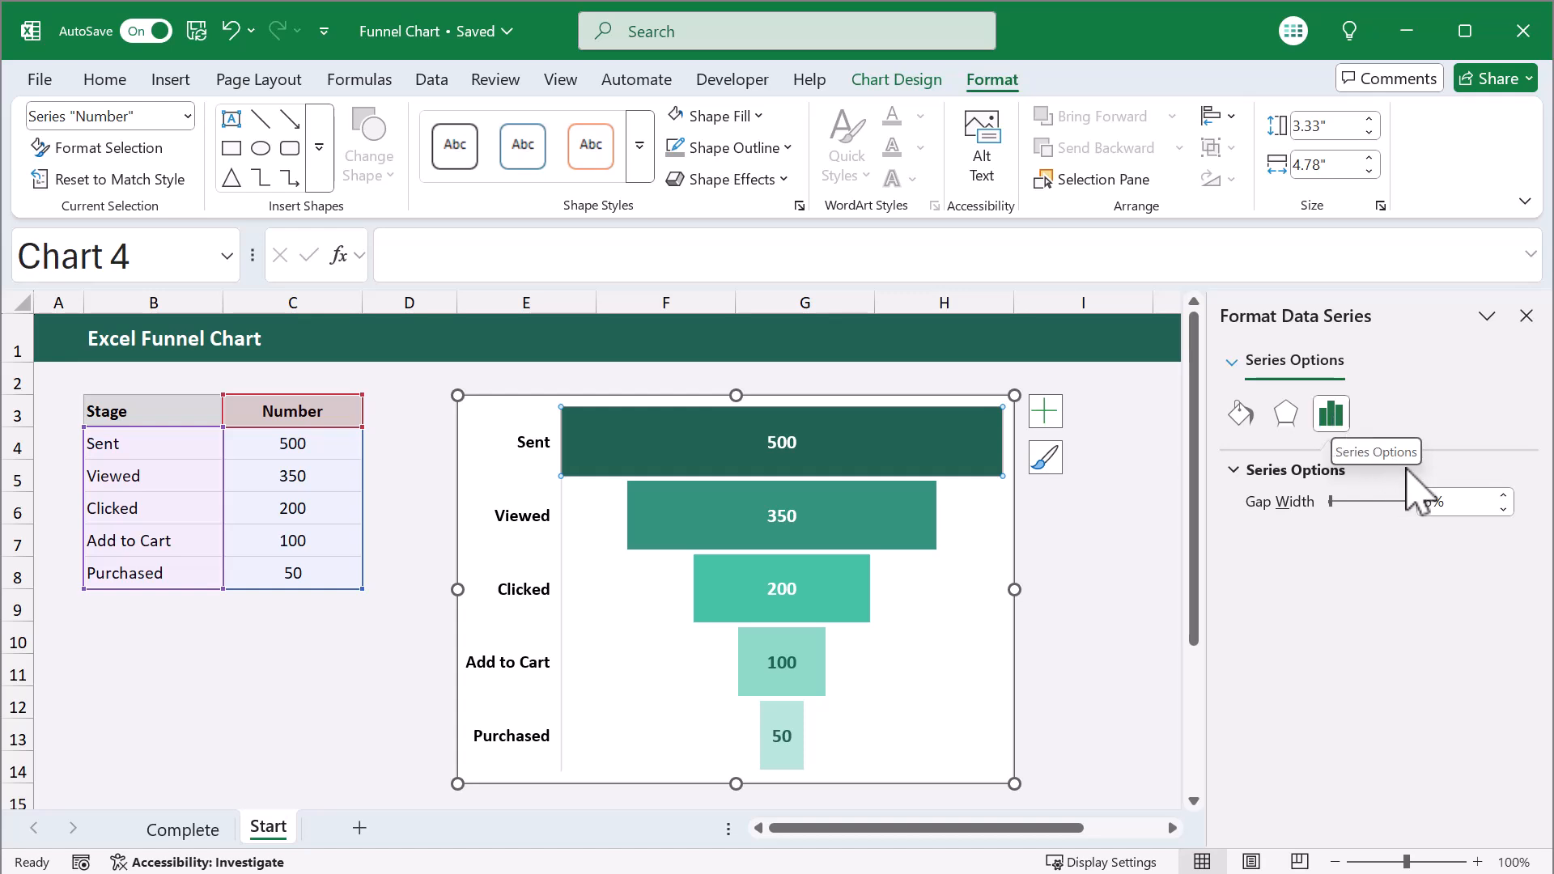
pyautogui.click(1457, 502)
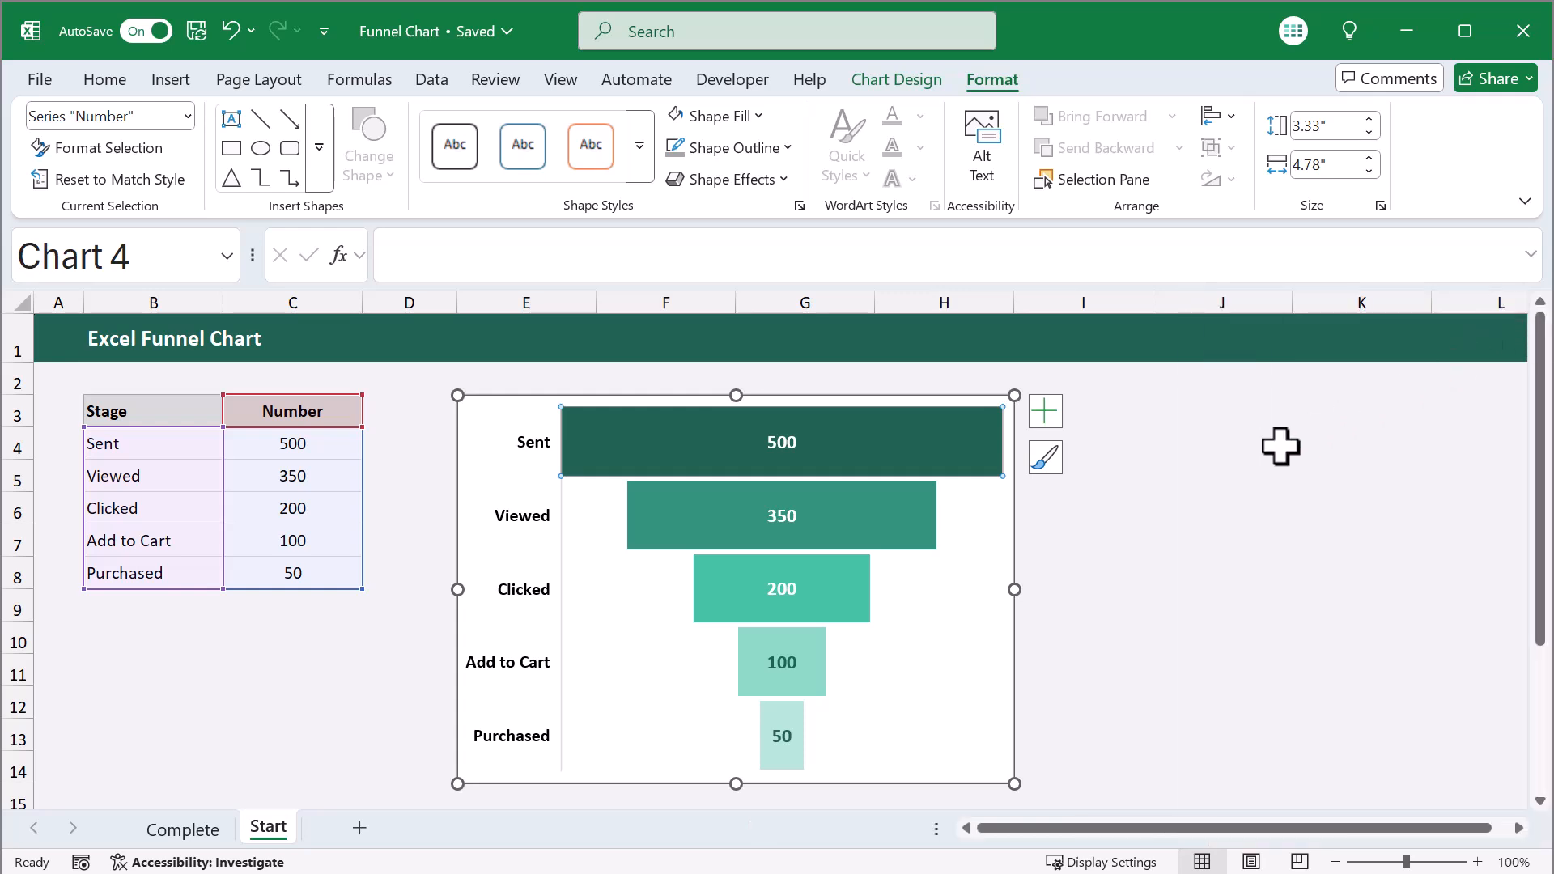
pyautogui.click(1221, 409)
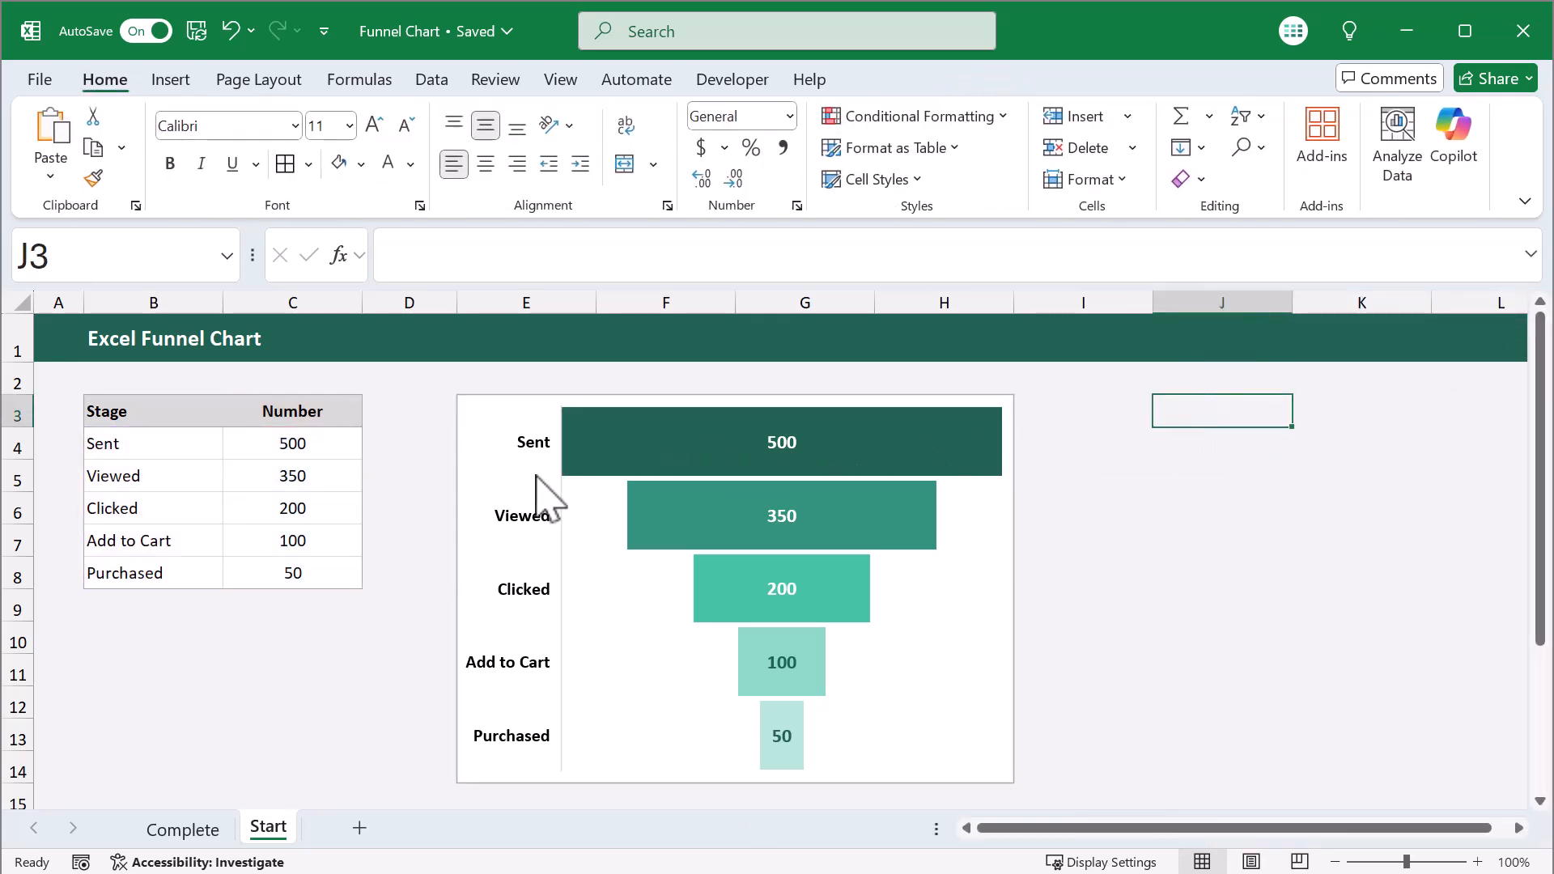
pyautogui.write('250')
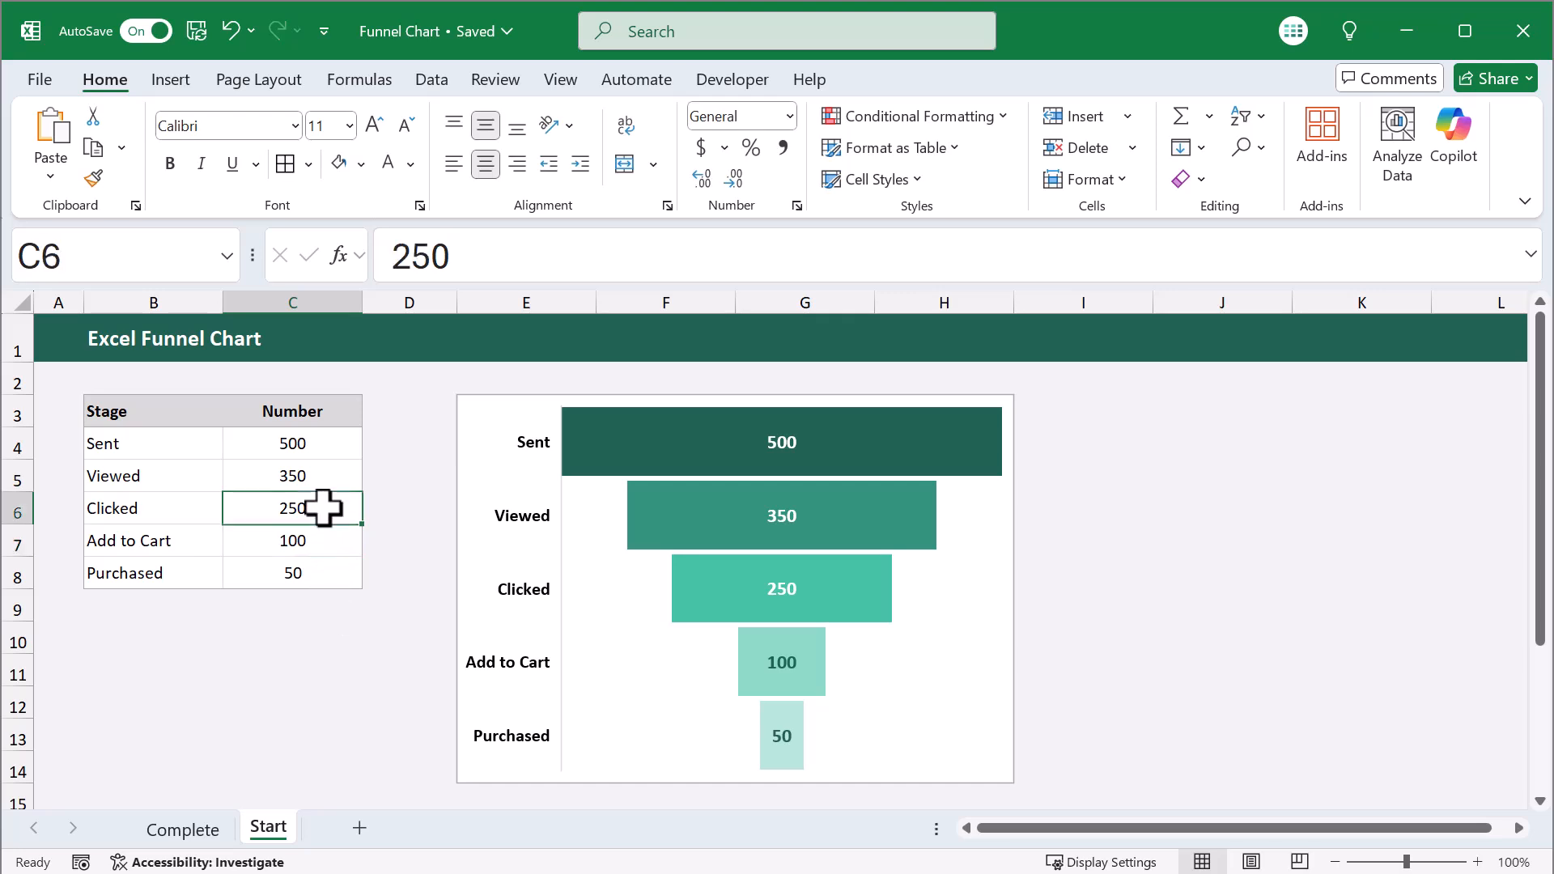
pyautogui.write('200')
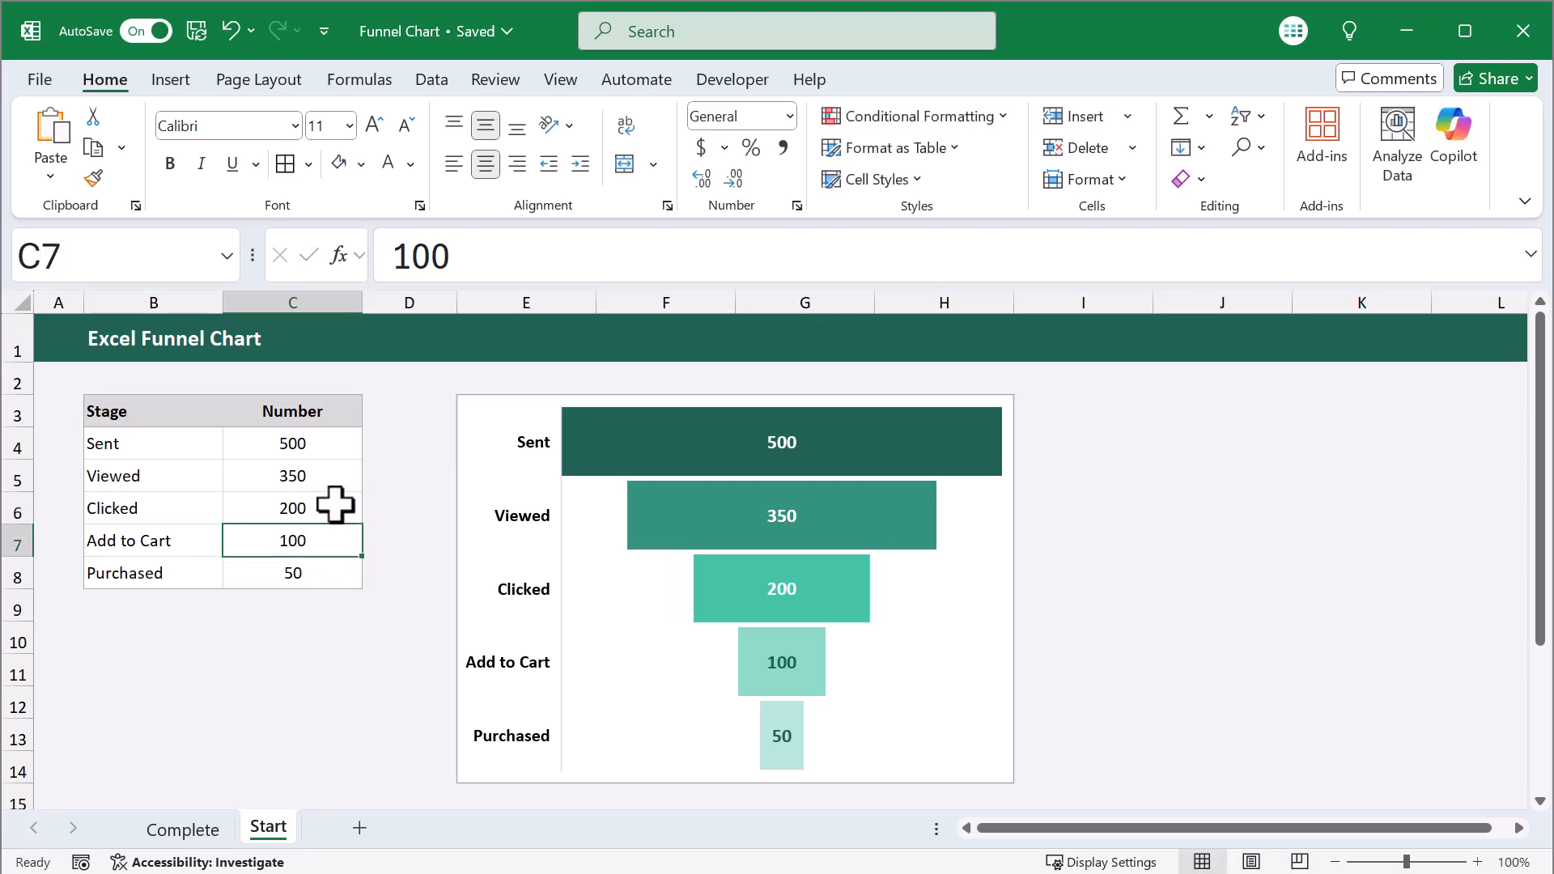
pyautogui.click(152, 736)
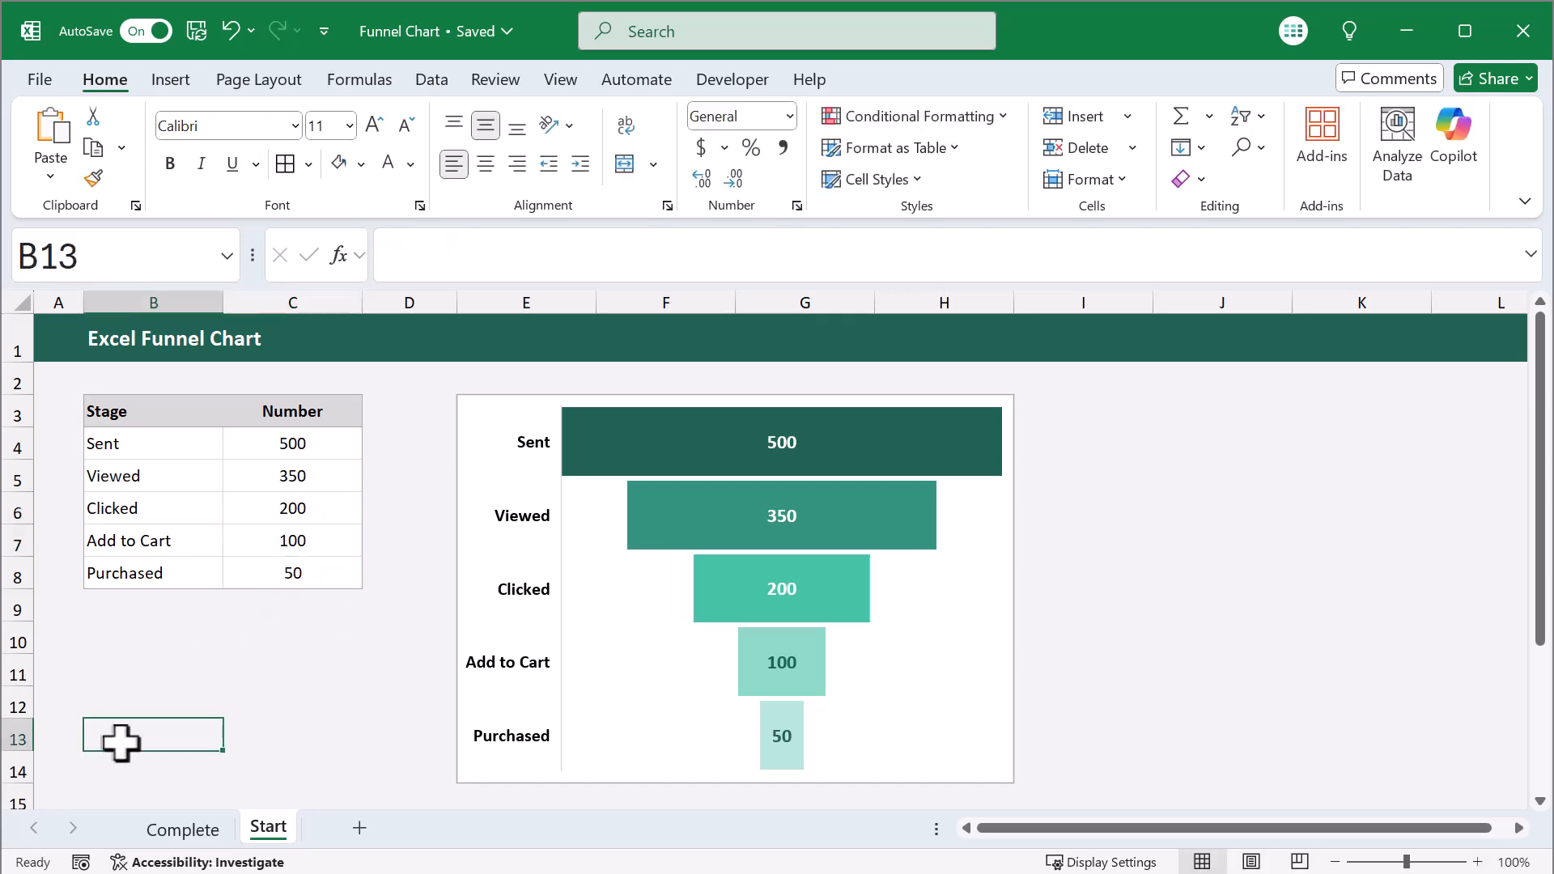